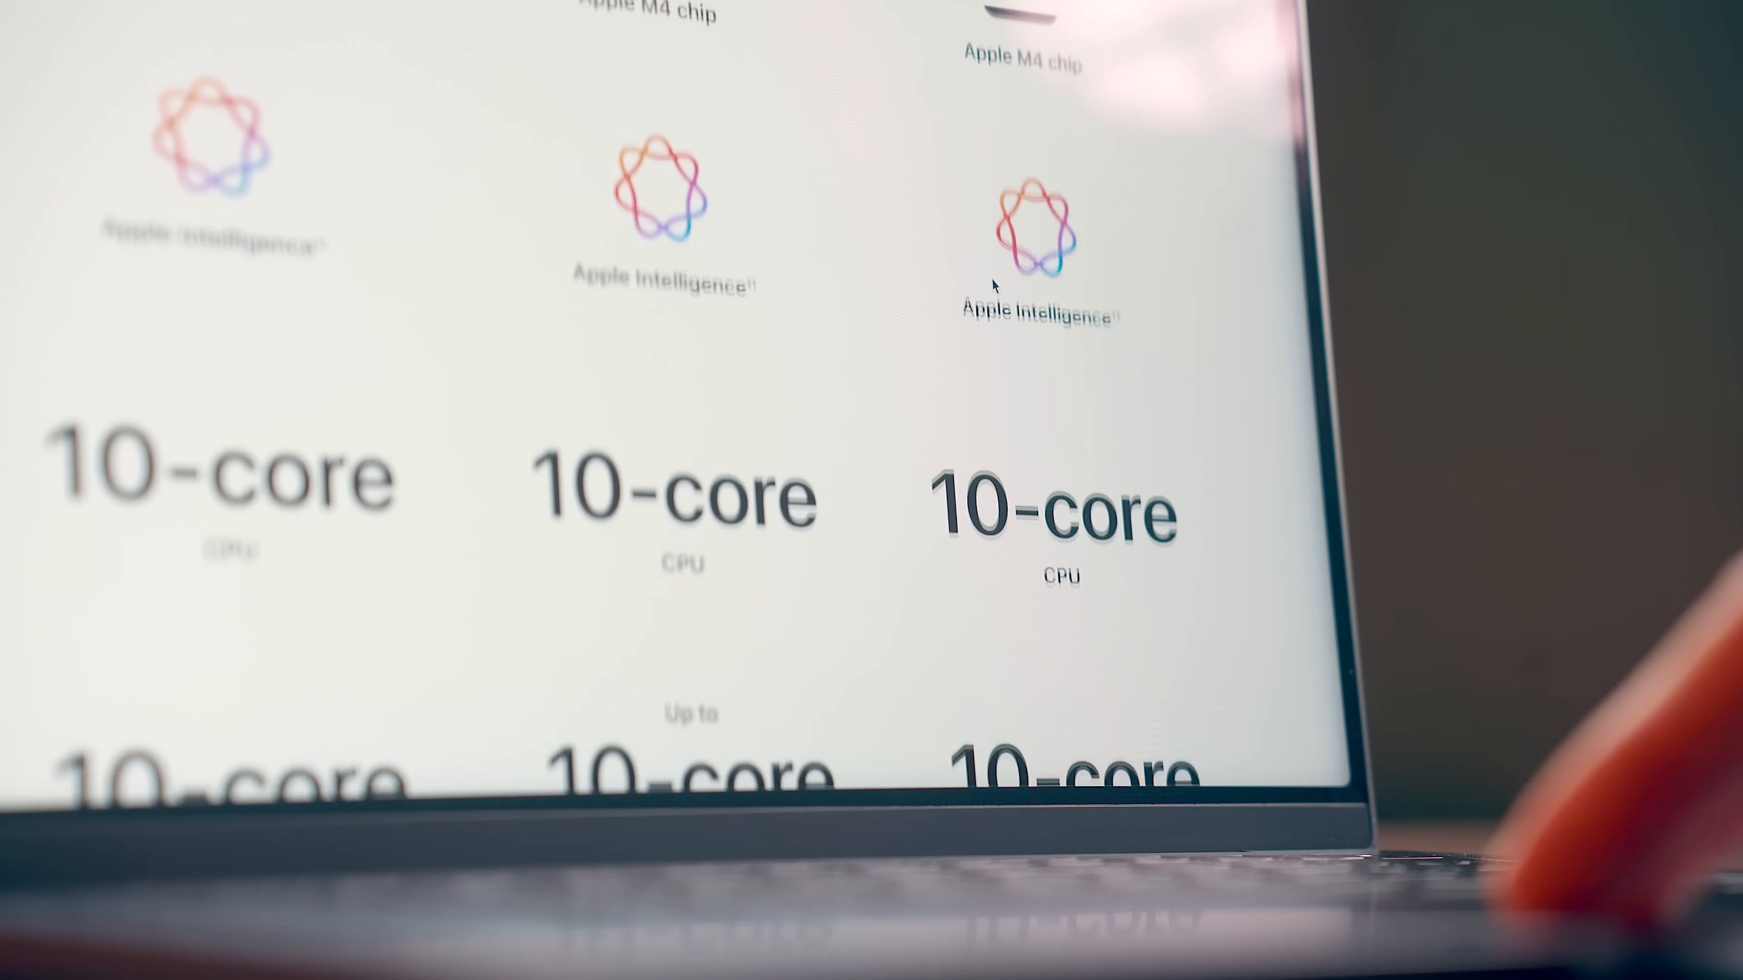
- Show CleanMyMac's menu-bar health overview with Mac health, CPU load and temperature
{"action": "scroll", "scroll_direction": "down", "scroll_amount": 3}
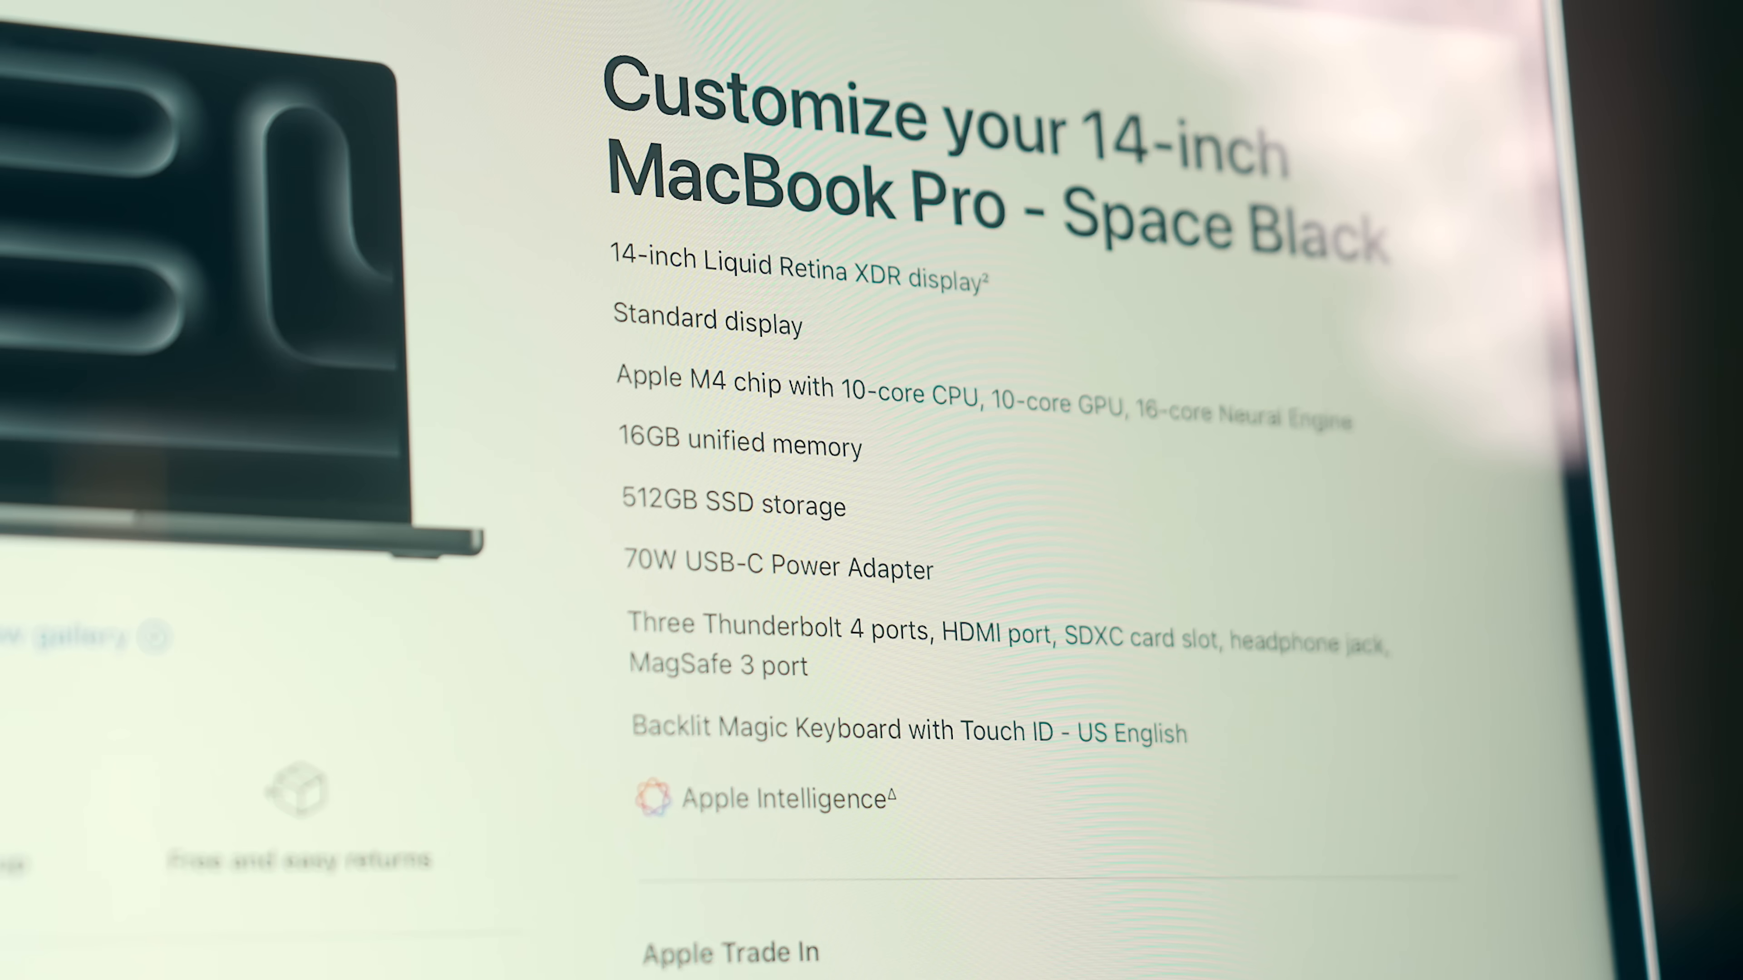
{"action": "scroll", "scroll_direction": "down", "scroll_amount": 3}
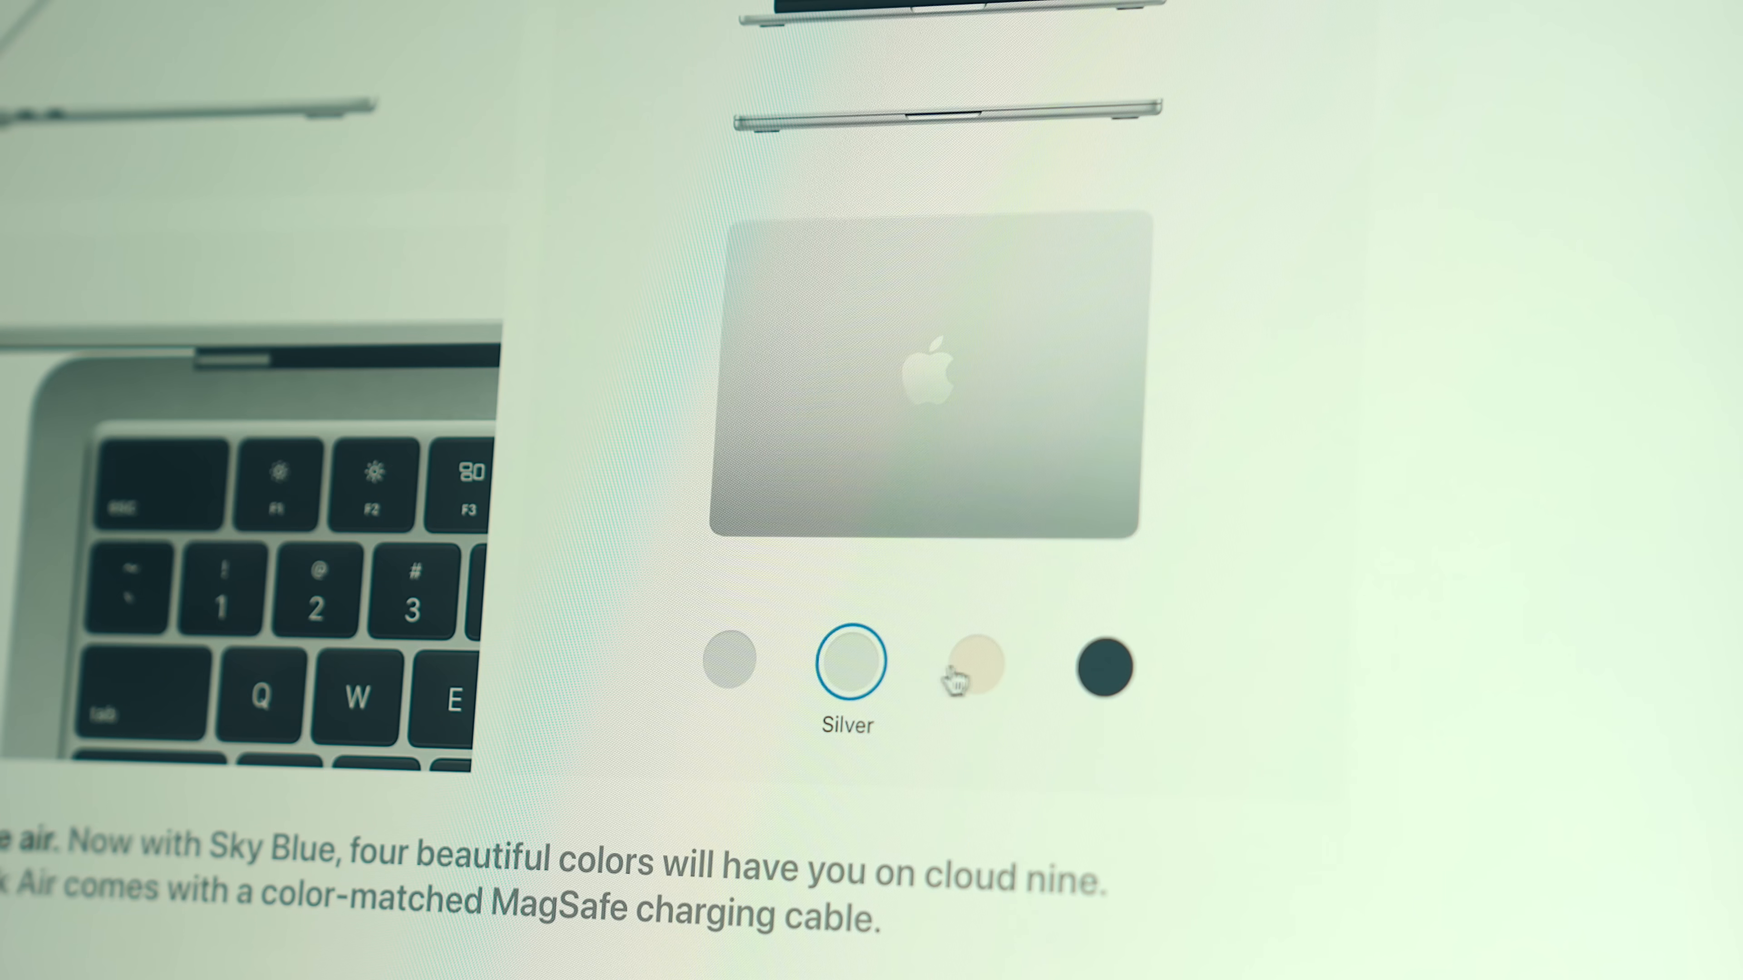
{"action": "left_click", "coordinate": [1102, 666]}
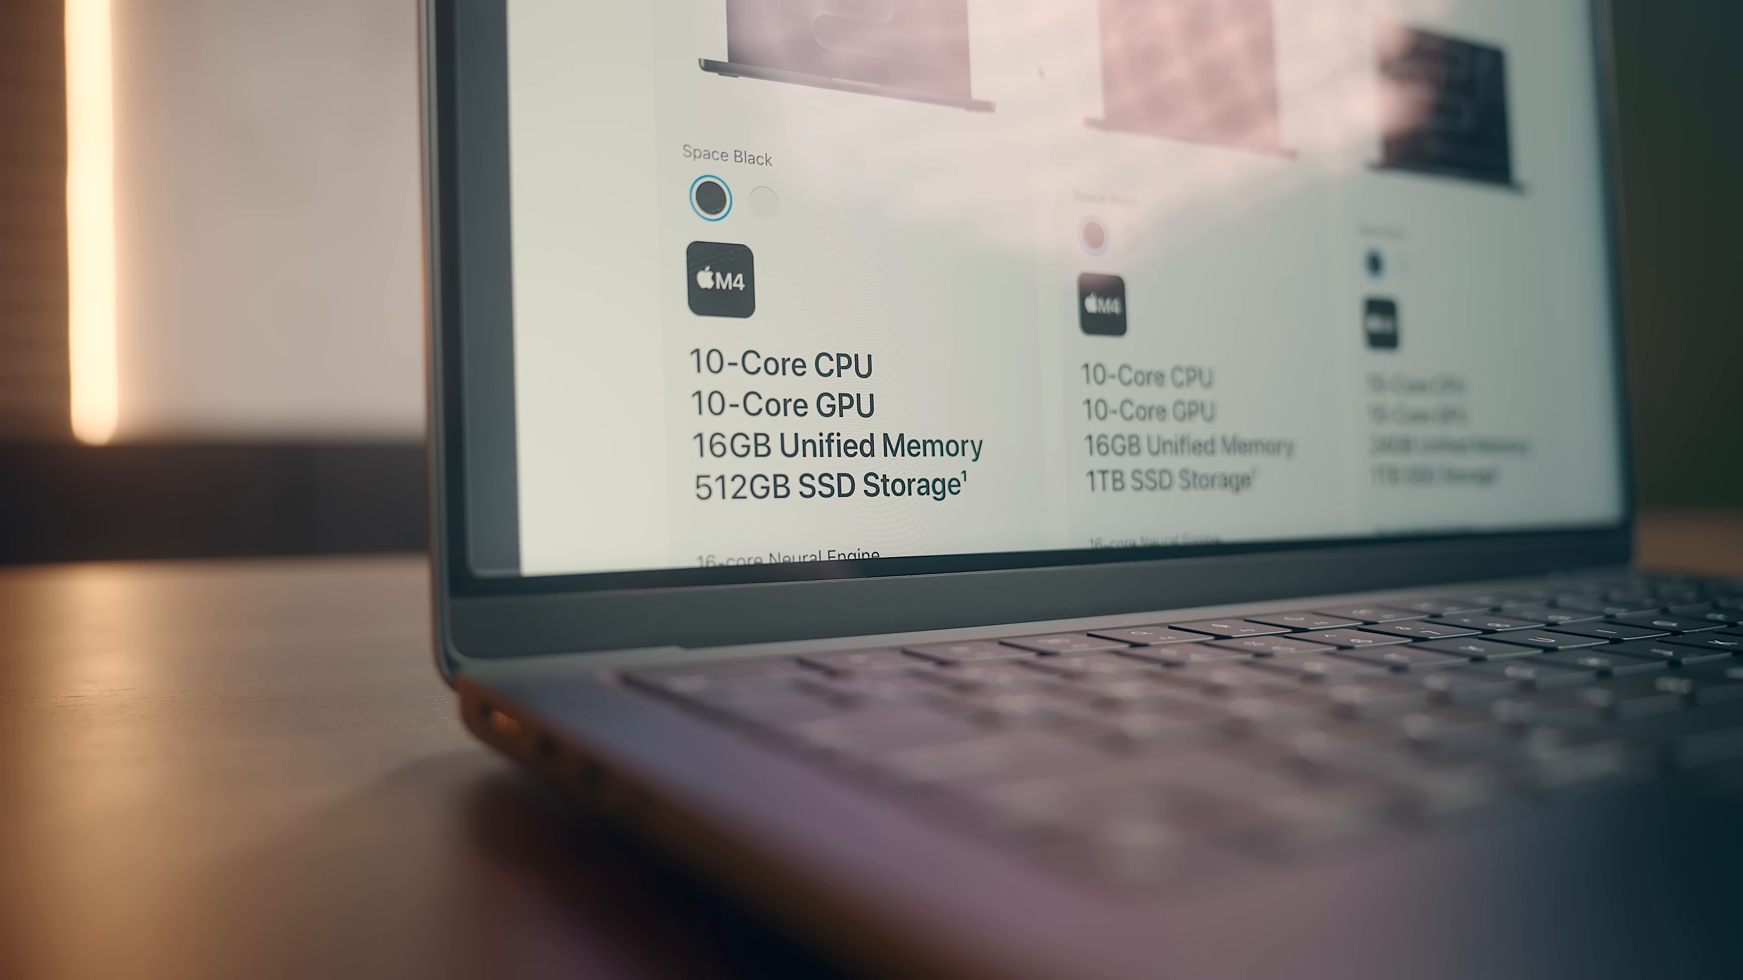
{"action": "scroll", "scroll_direction": "down", "scroll_amount": 3}
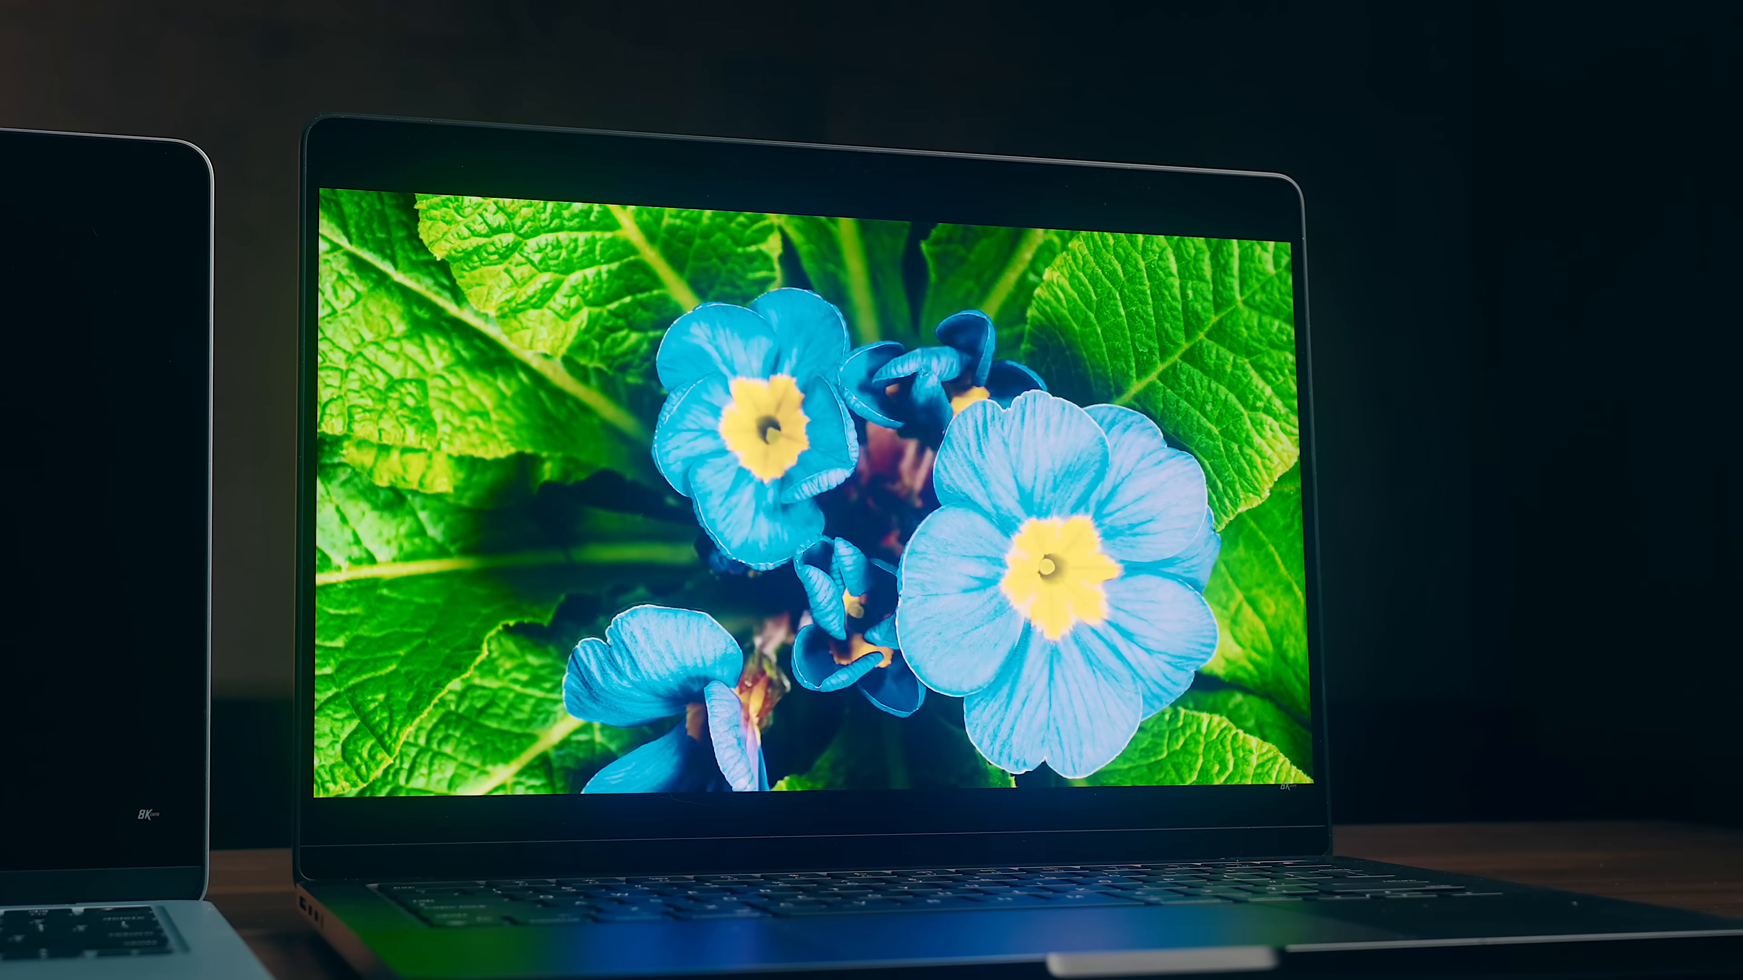
{"action": "left_click", "coordinate": [1090, 669]}
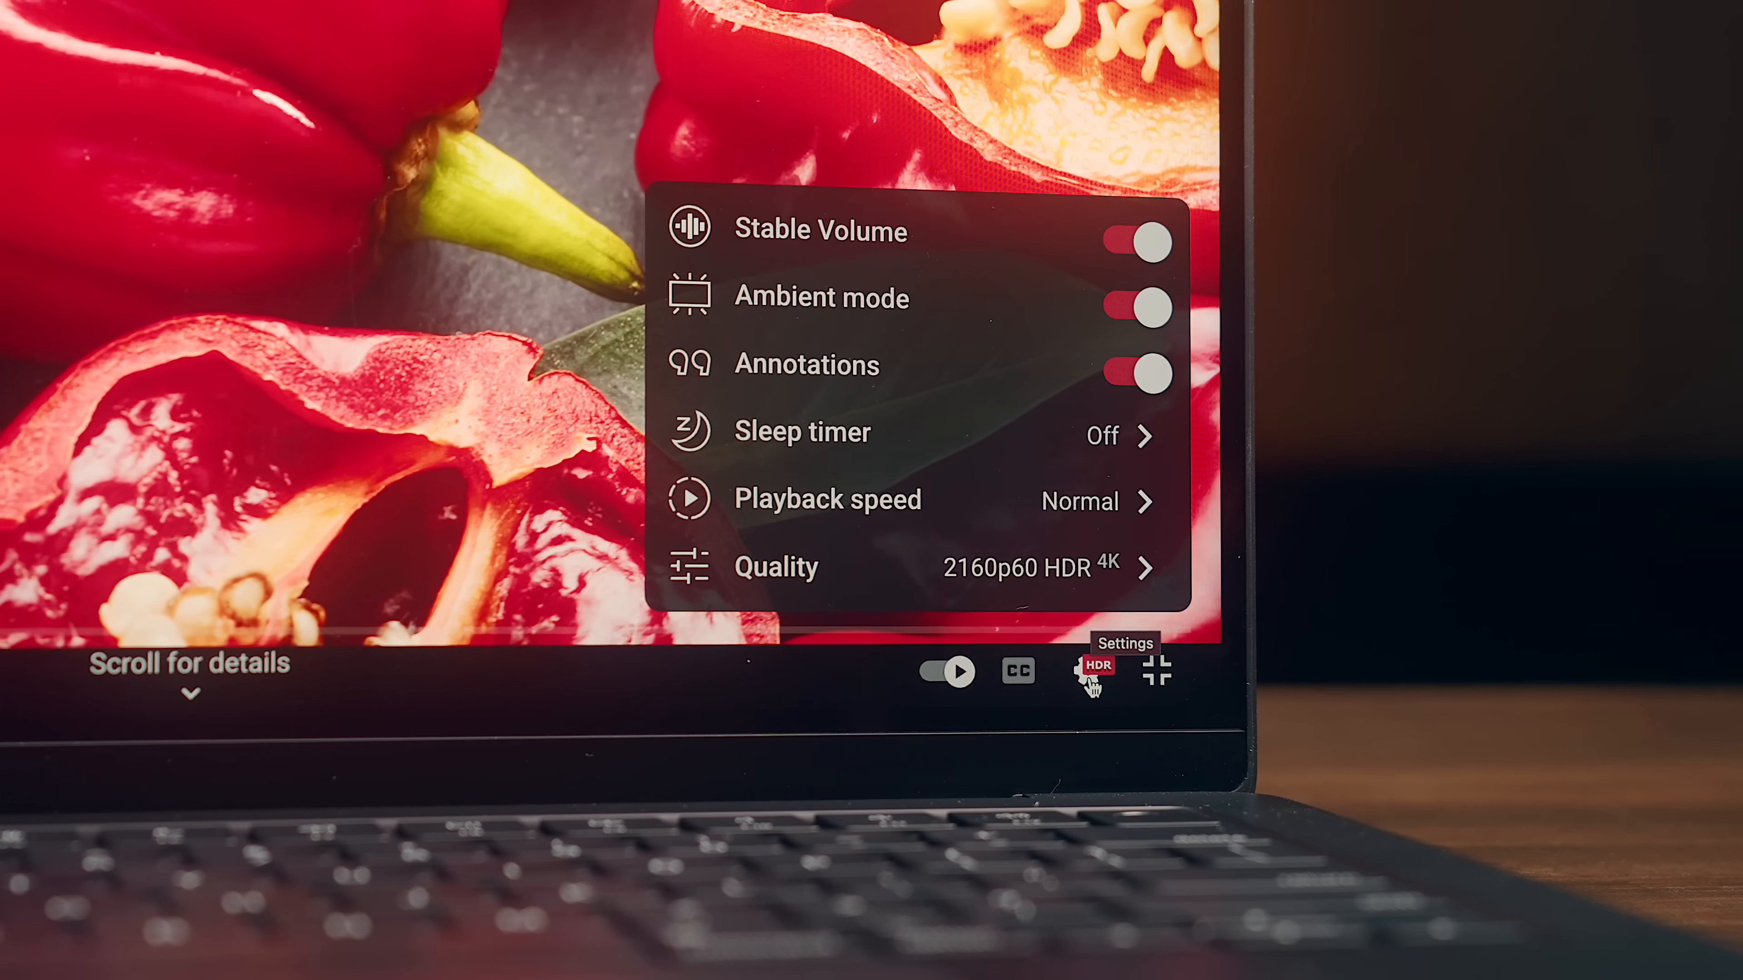
{"action": "left_click", "coordinate": [1130, 369]}
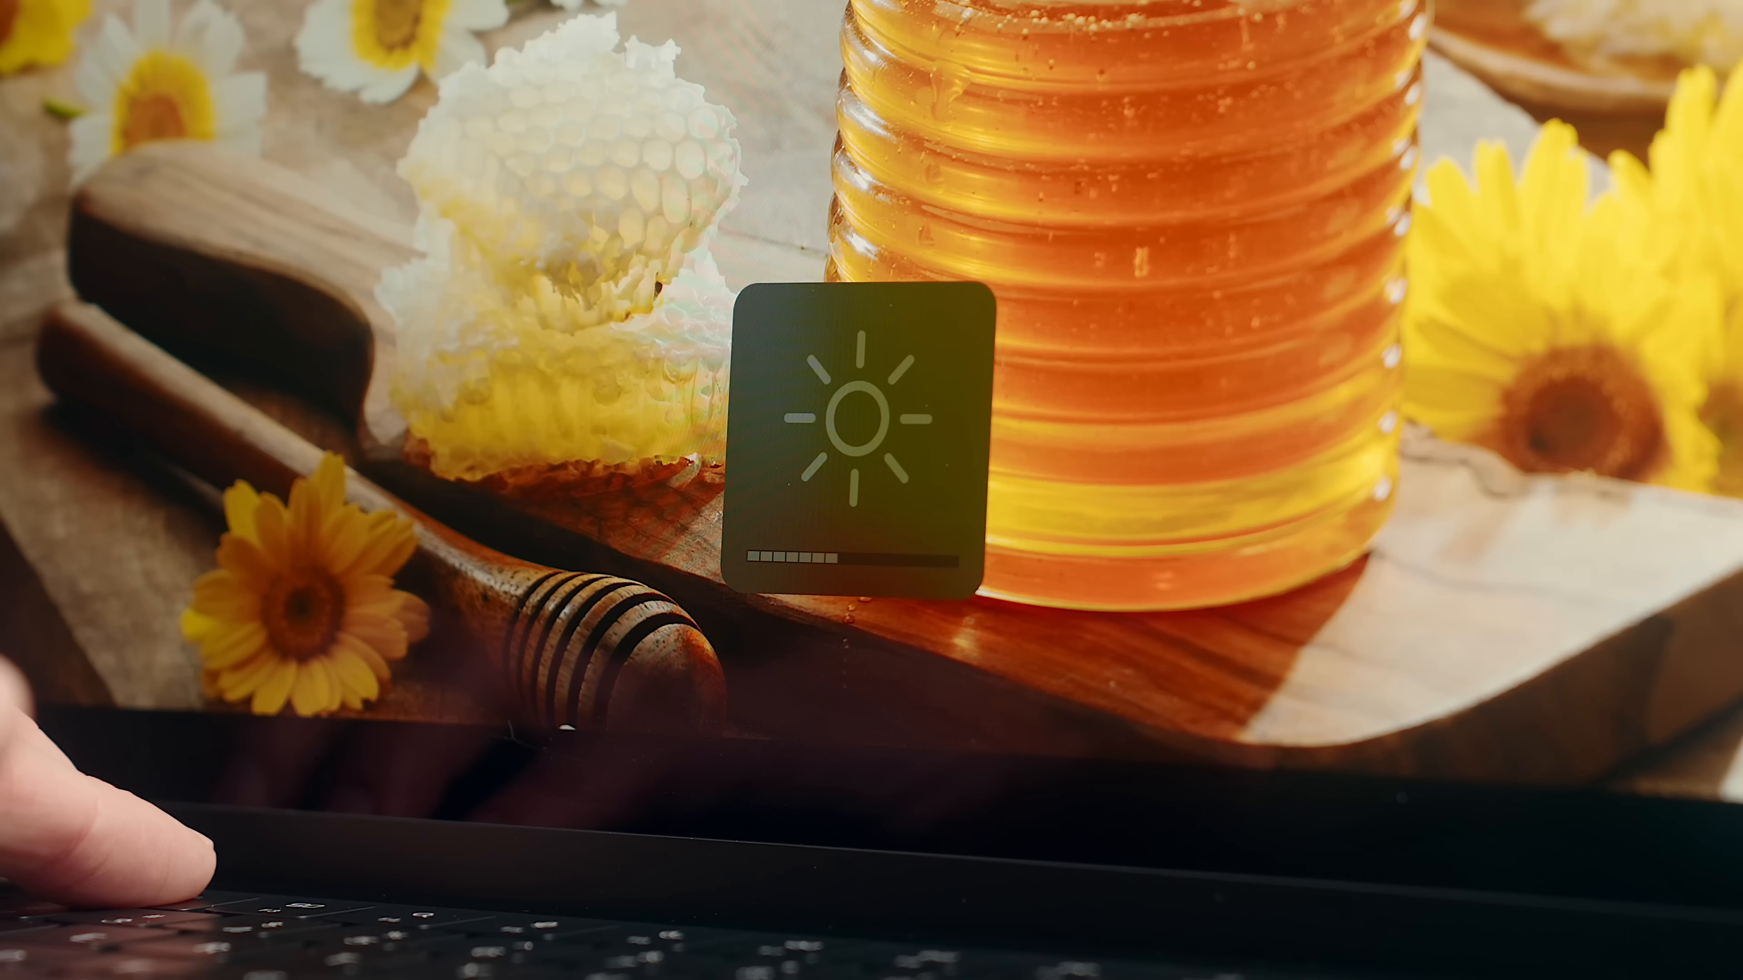
- Bring up the CleanMyMac main window at the Smart Care welcome screen
{"action": "key", "text": "brightnessup"}
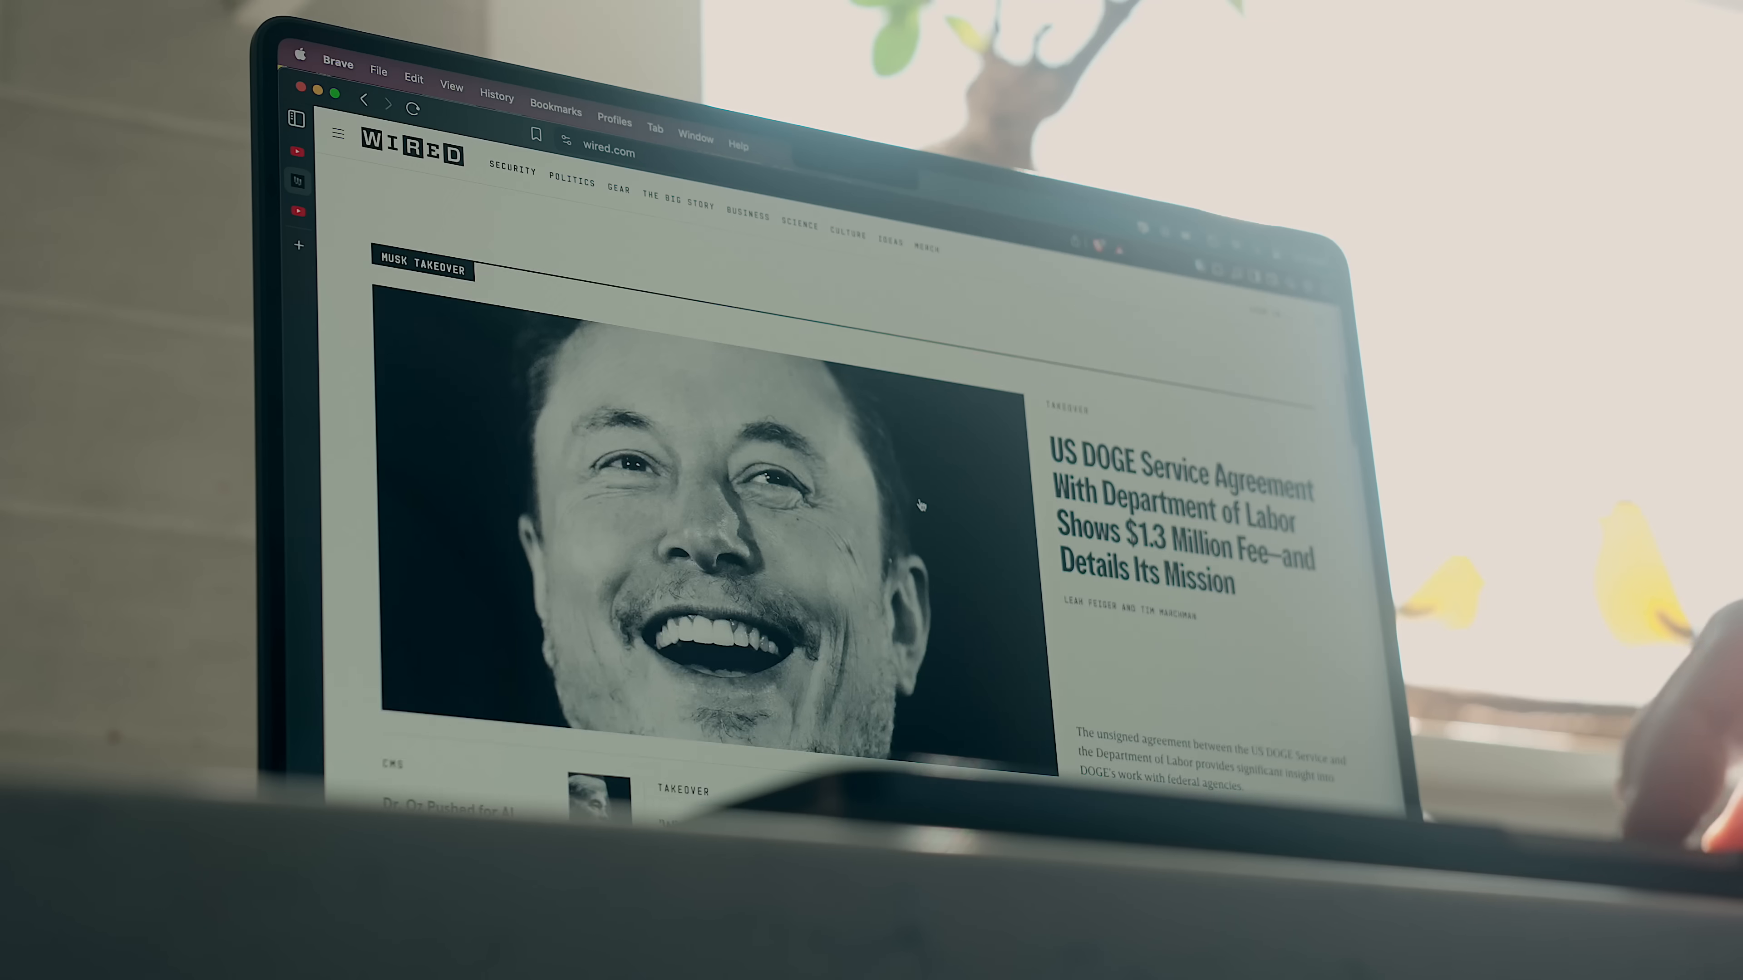
{"action": "scroll", "scroll_direction": "down", "scroll_amount": 3}
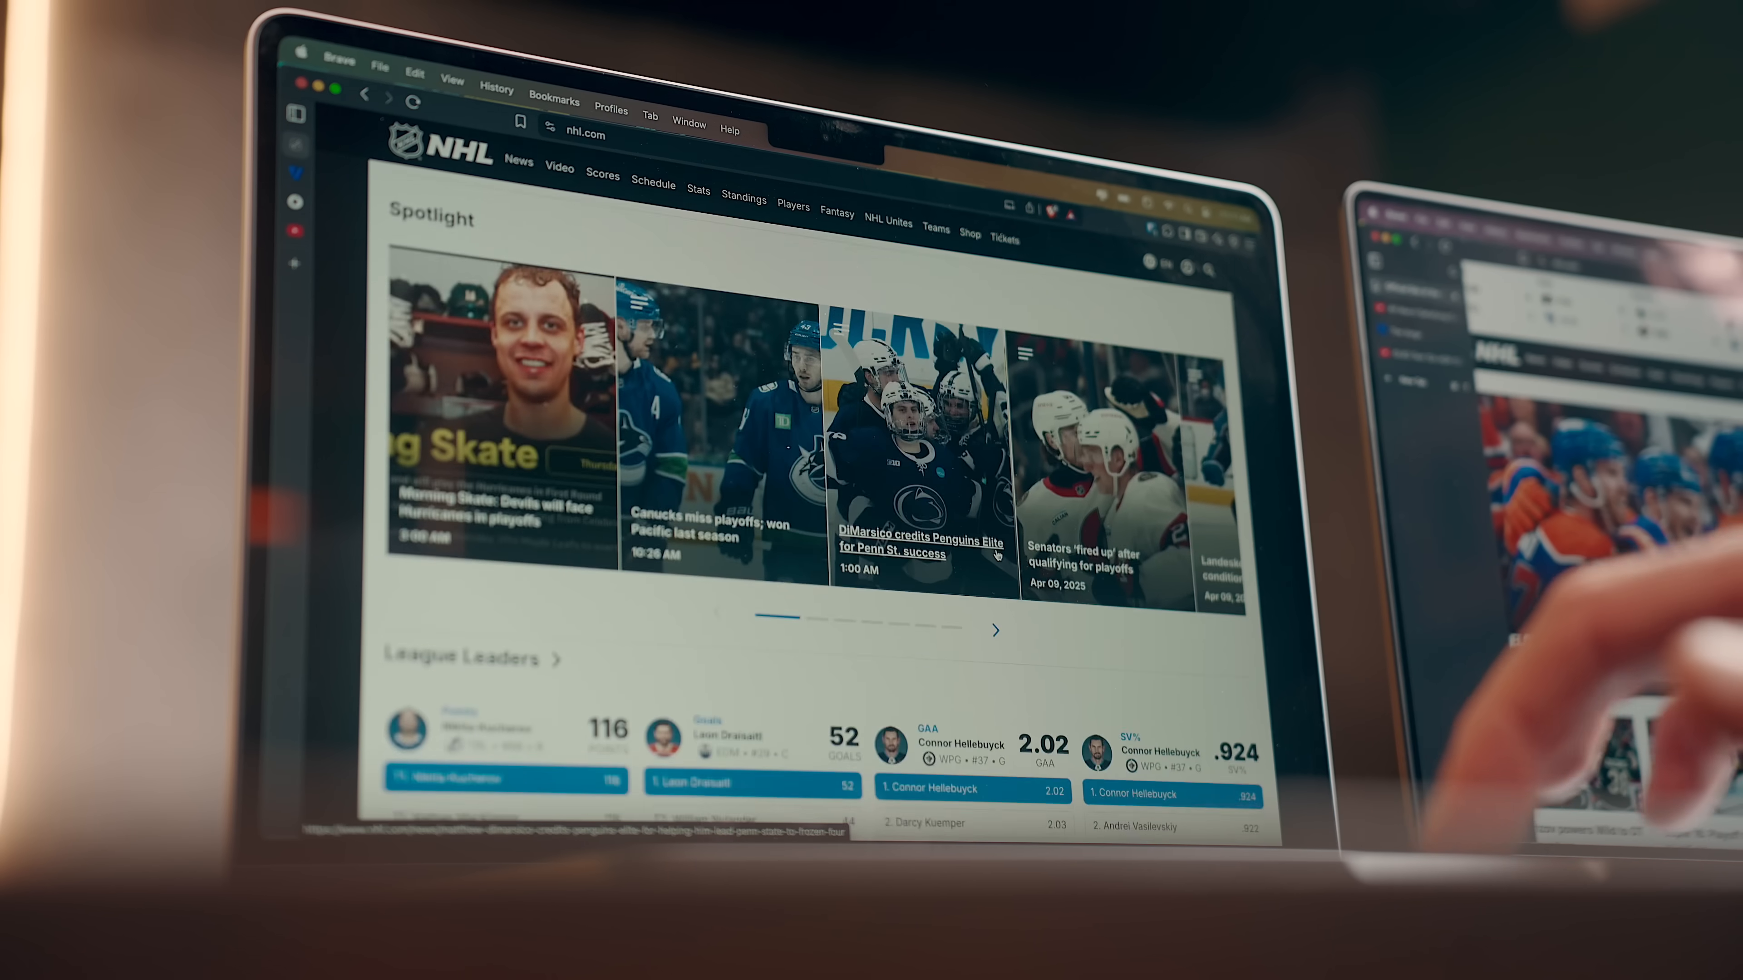
{"action": "scroll", "scroll_direction": "down", "scroll_amount": 3}
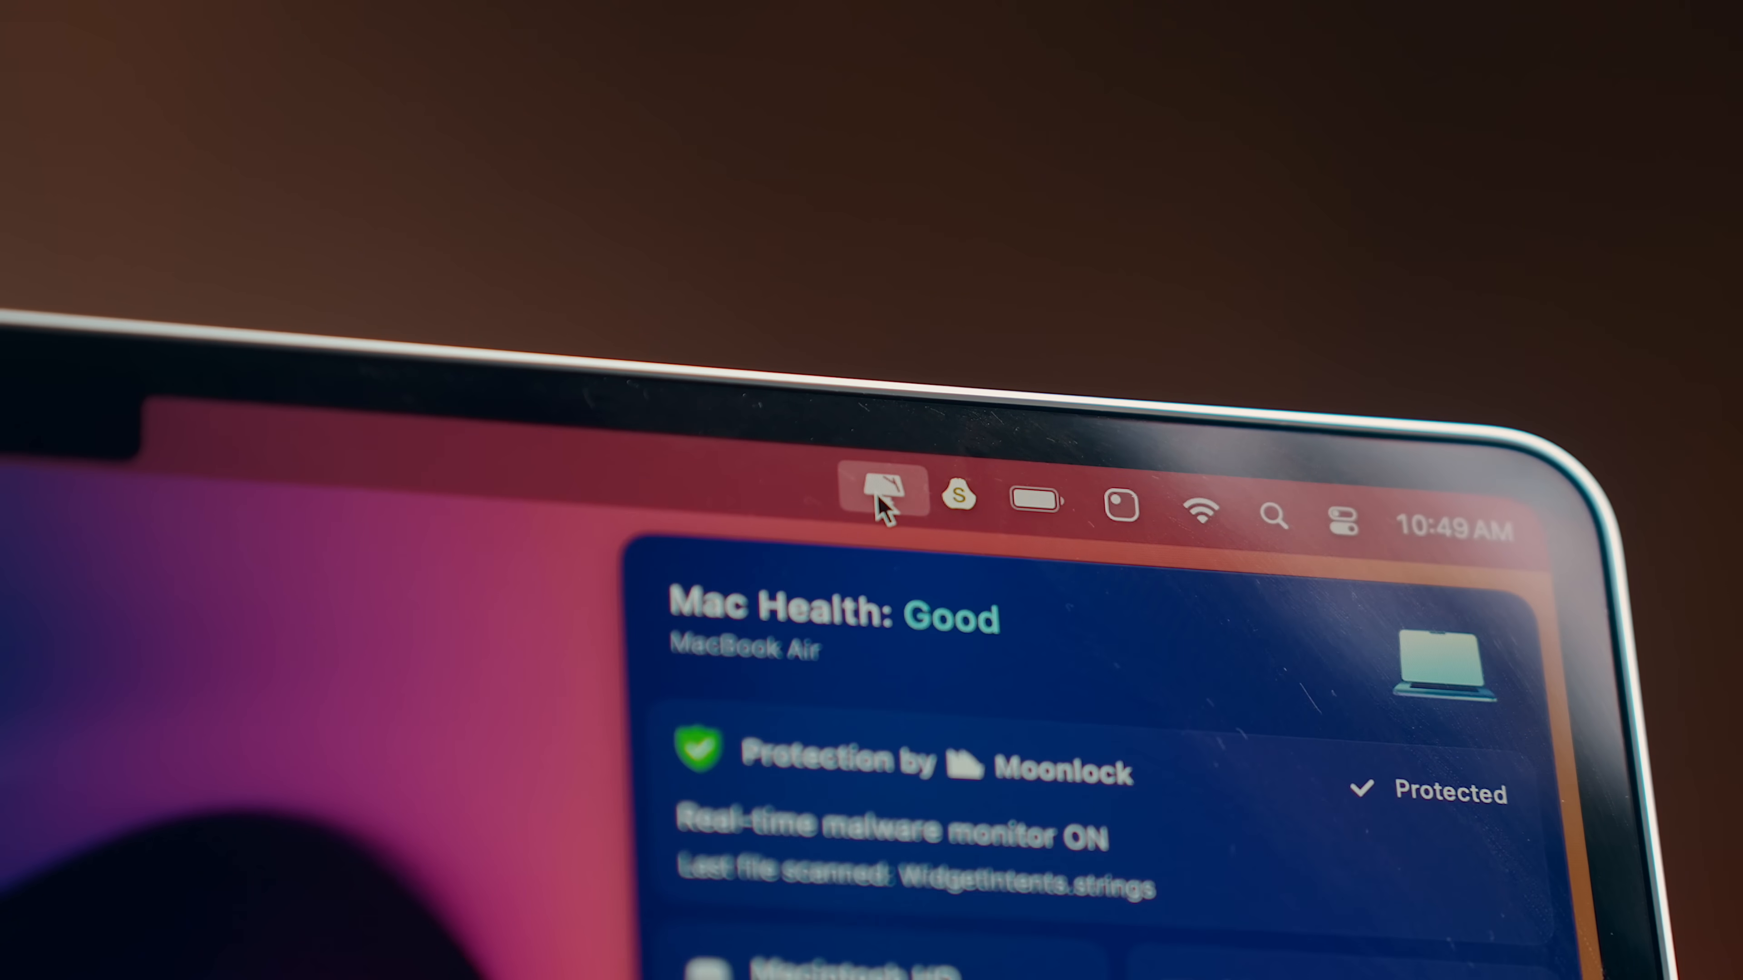
{"action": "left_click", "coordinate": [881, 492]}
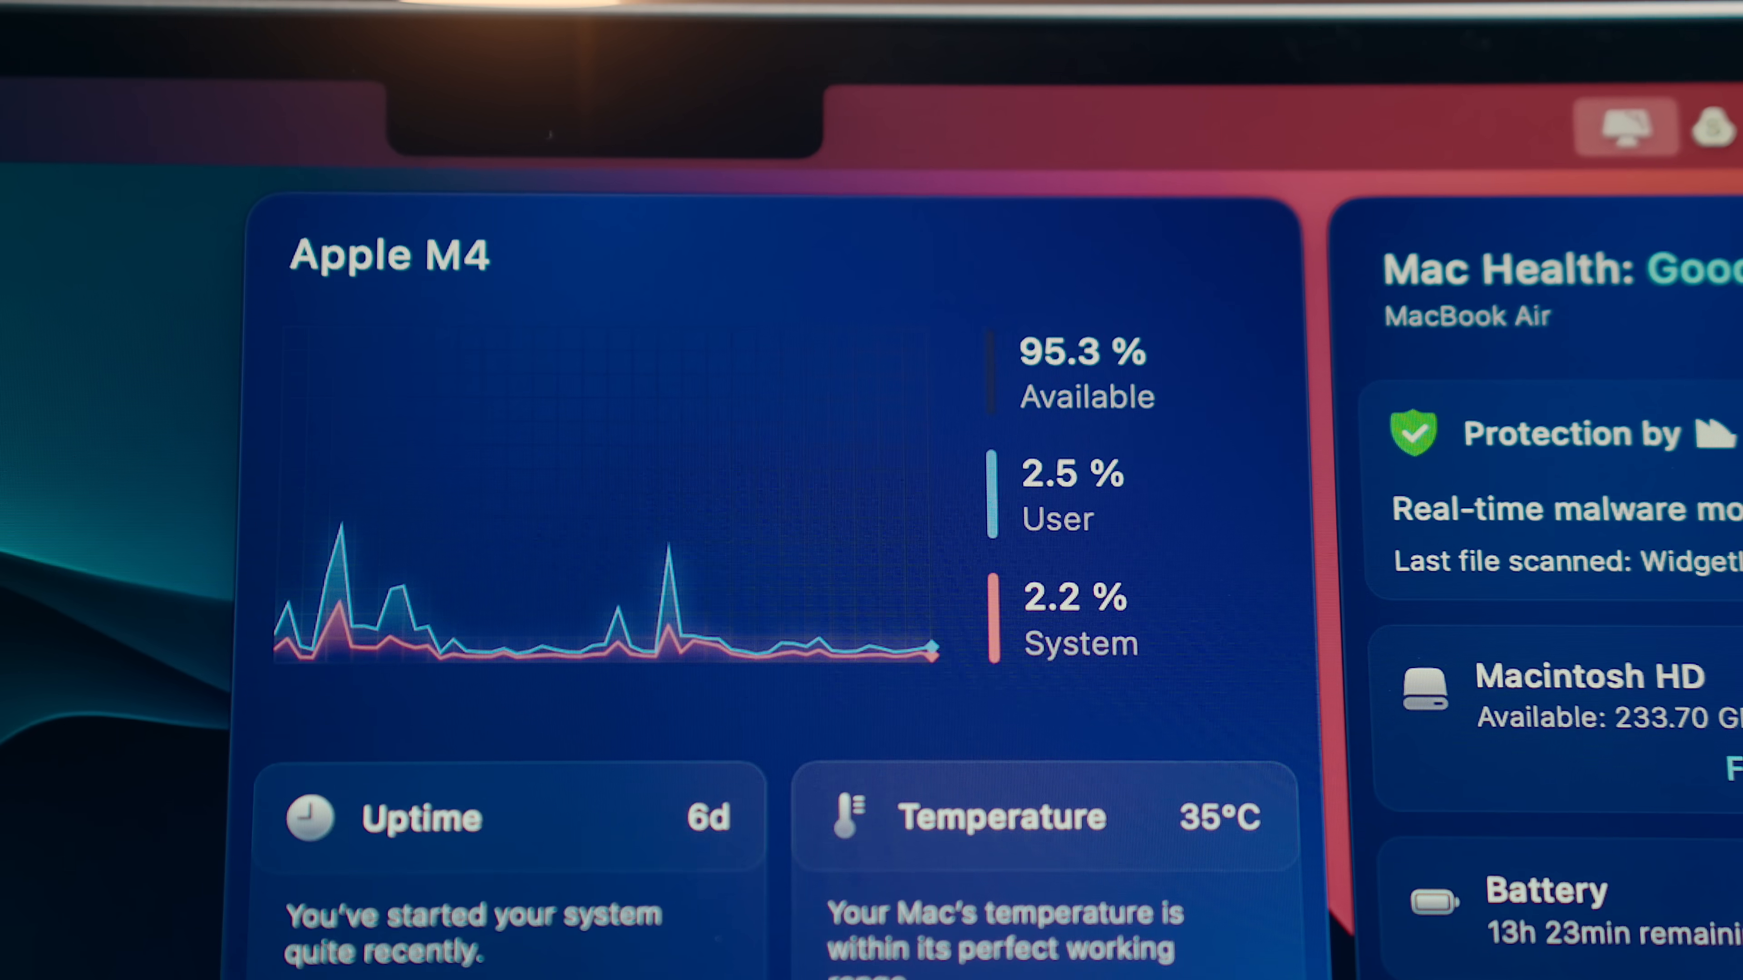
{"action": "left_click", "coordinate": [1534, 867]}
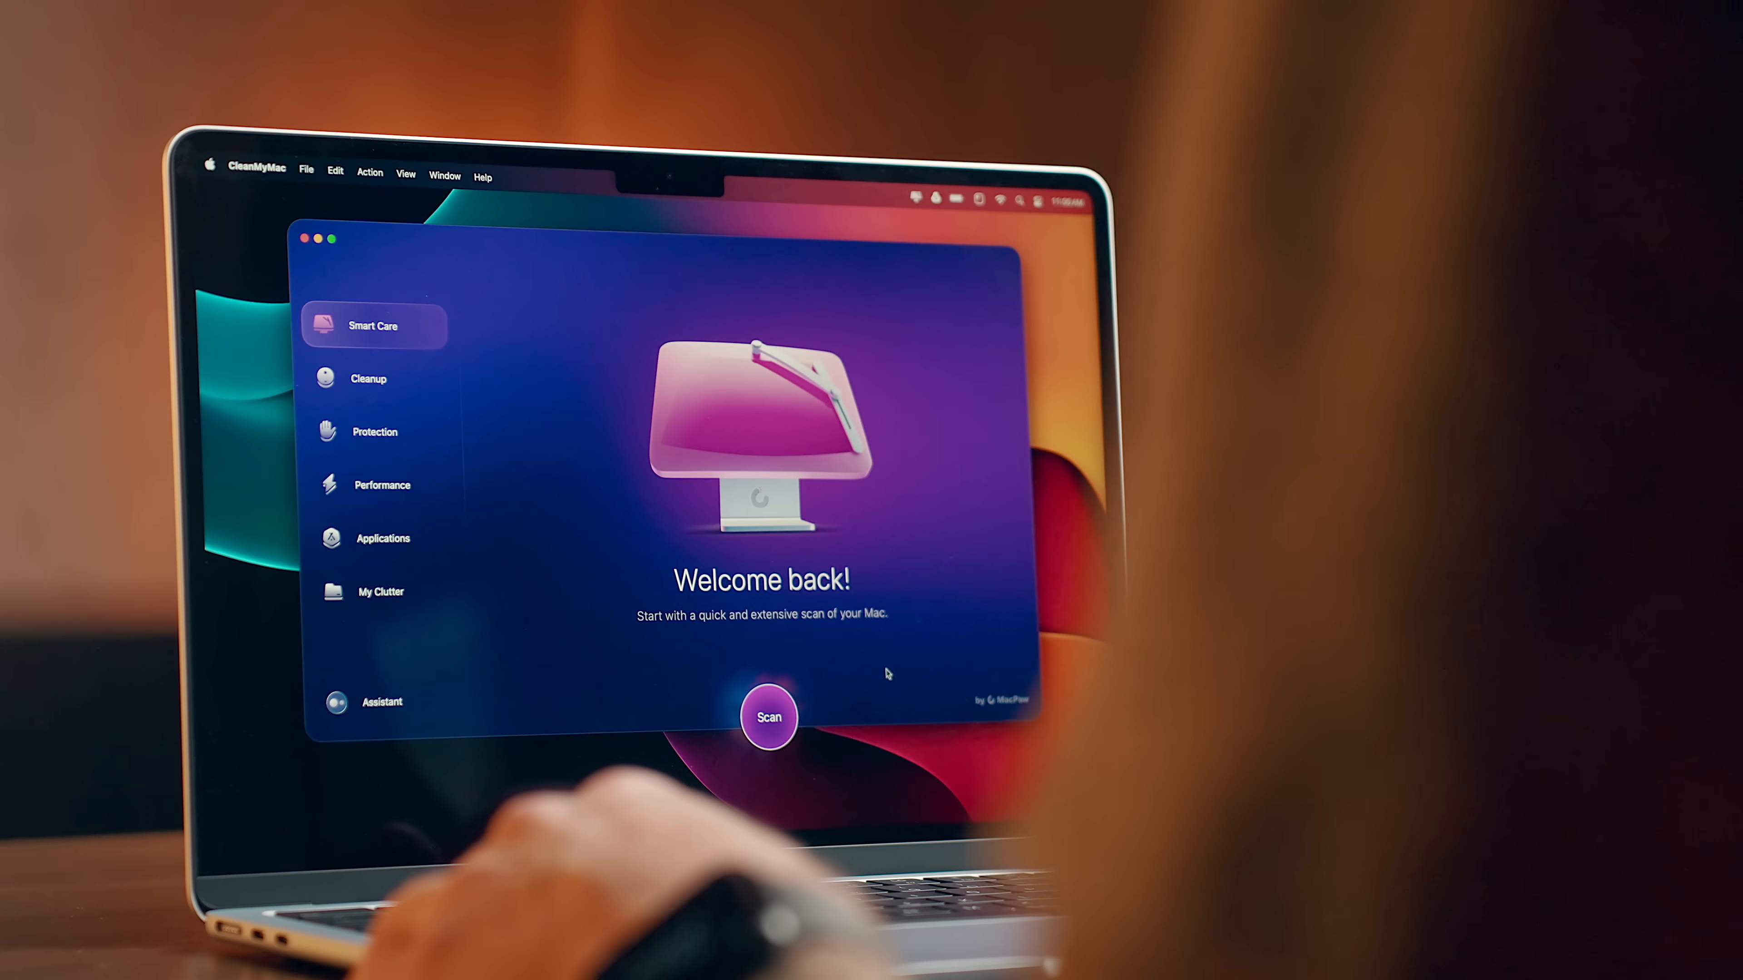
- Run Smart Care and review the 61 duplicate downloads found in My Clutter
{"action": "left_click", "coordinate": [767, 717]}
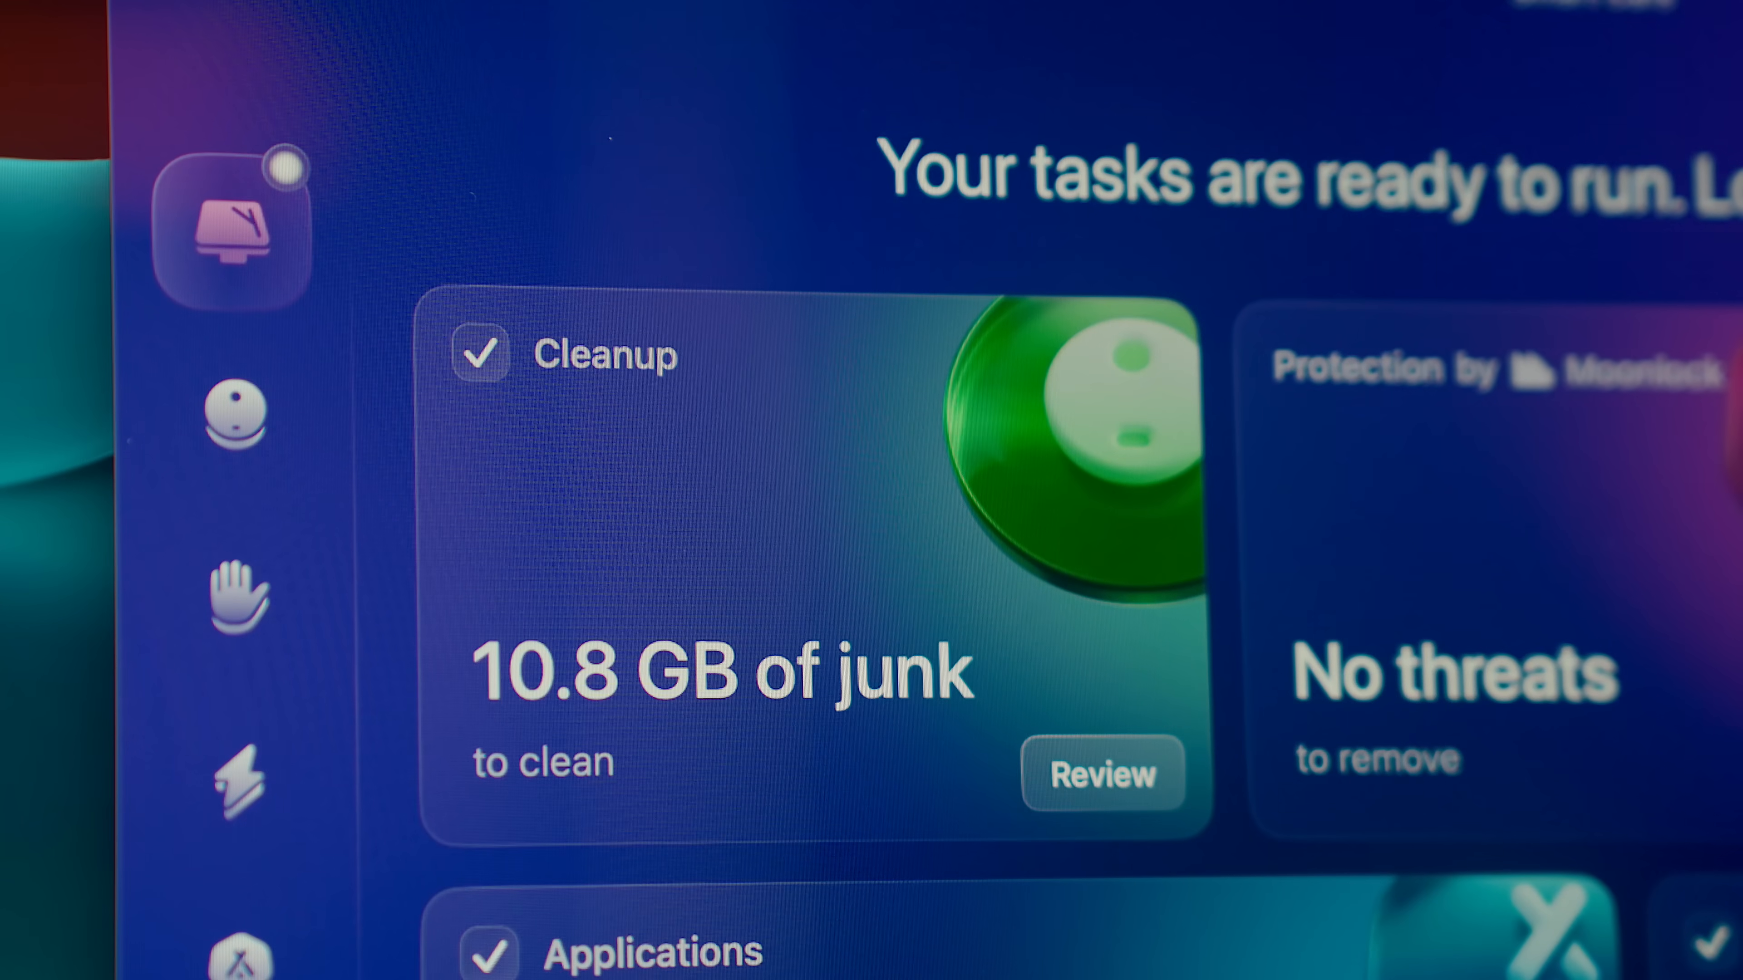
{"action": "left_click", "coordinate": [1100, 773]}
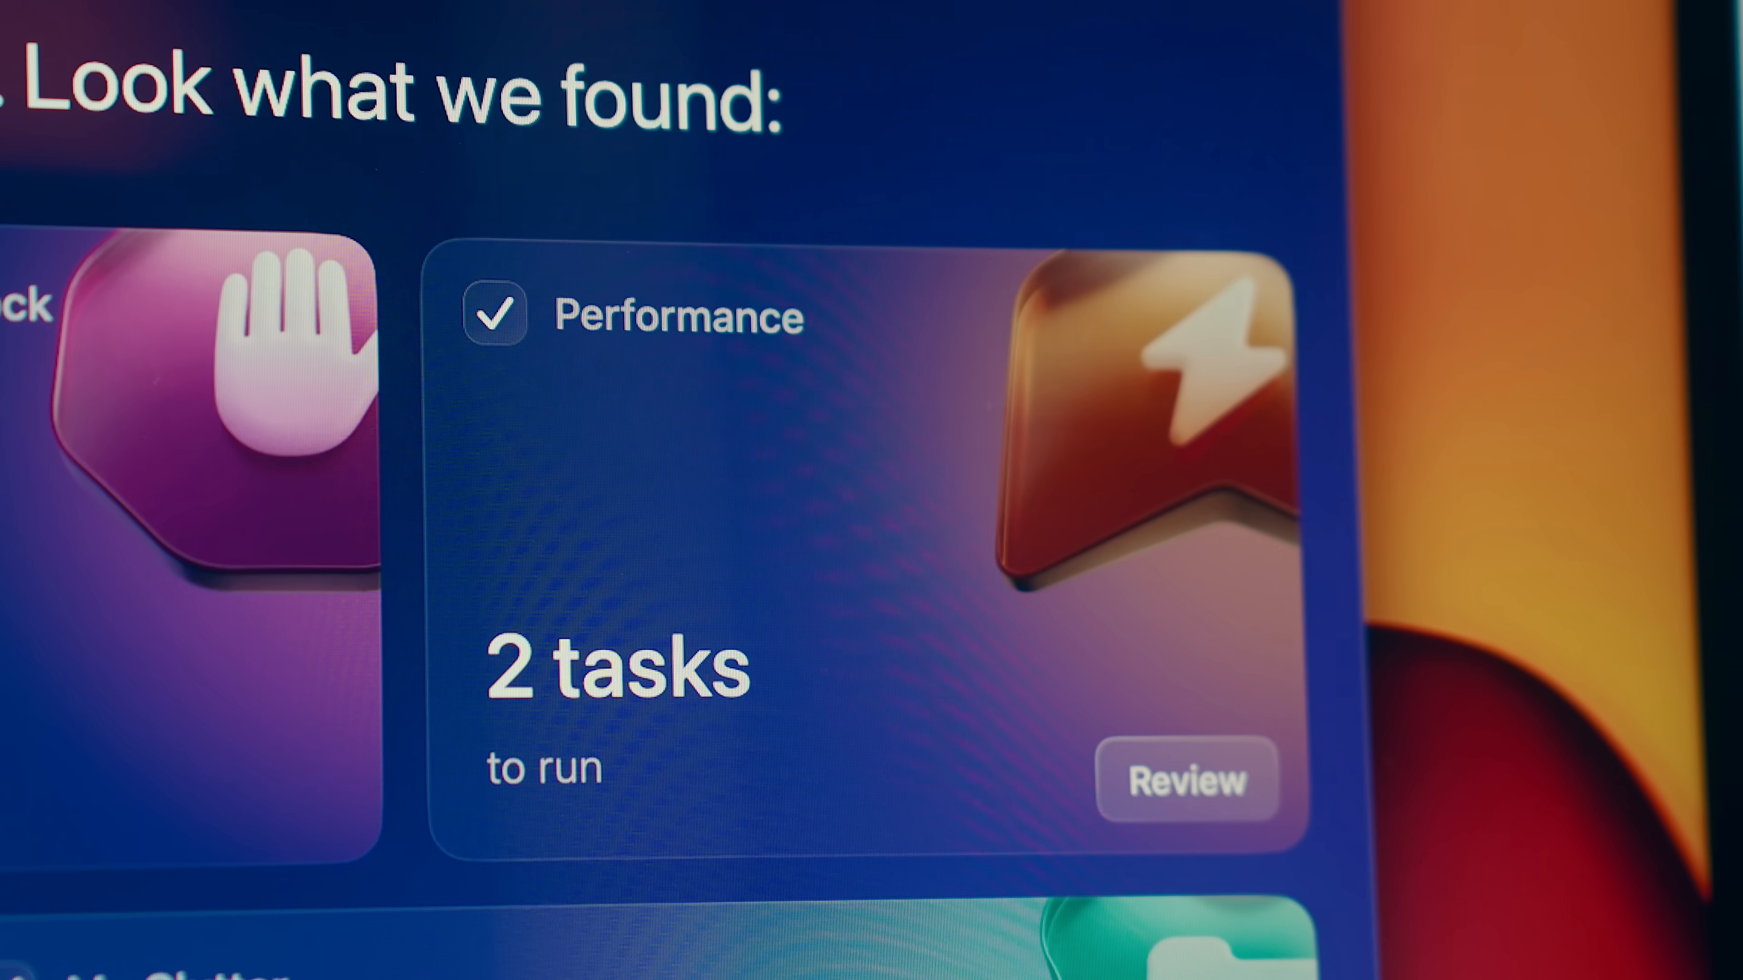
{"action": "left_click", "coordinate": [1185, 779]}
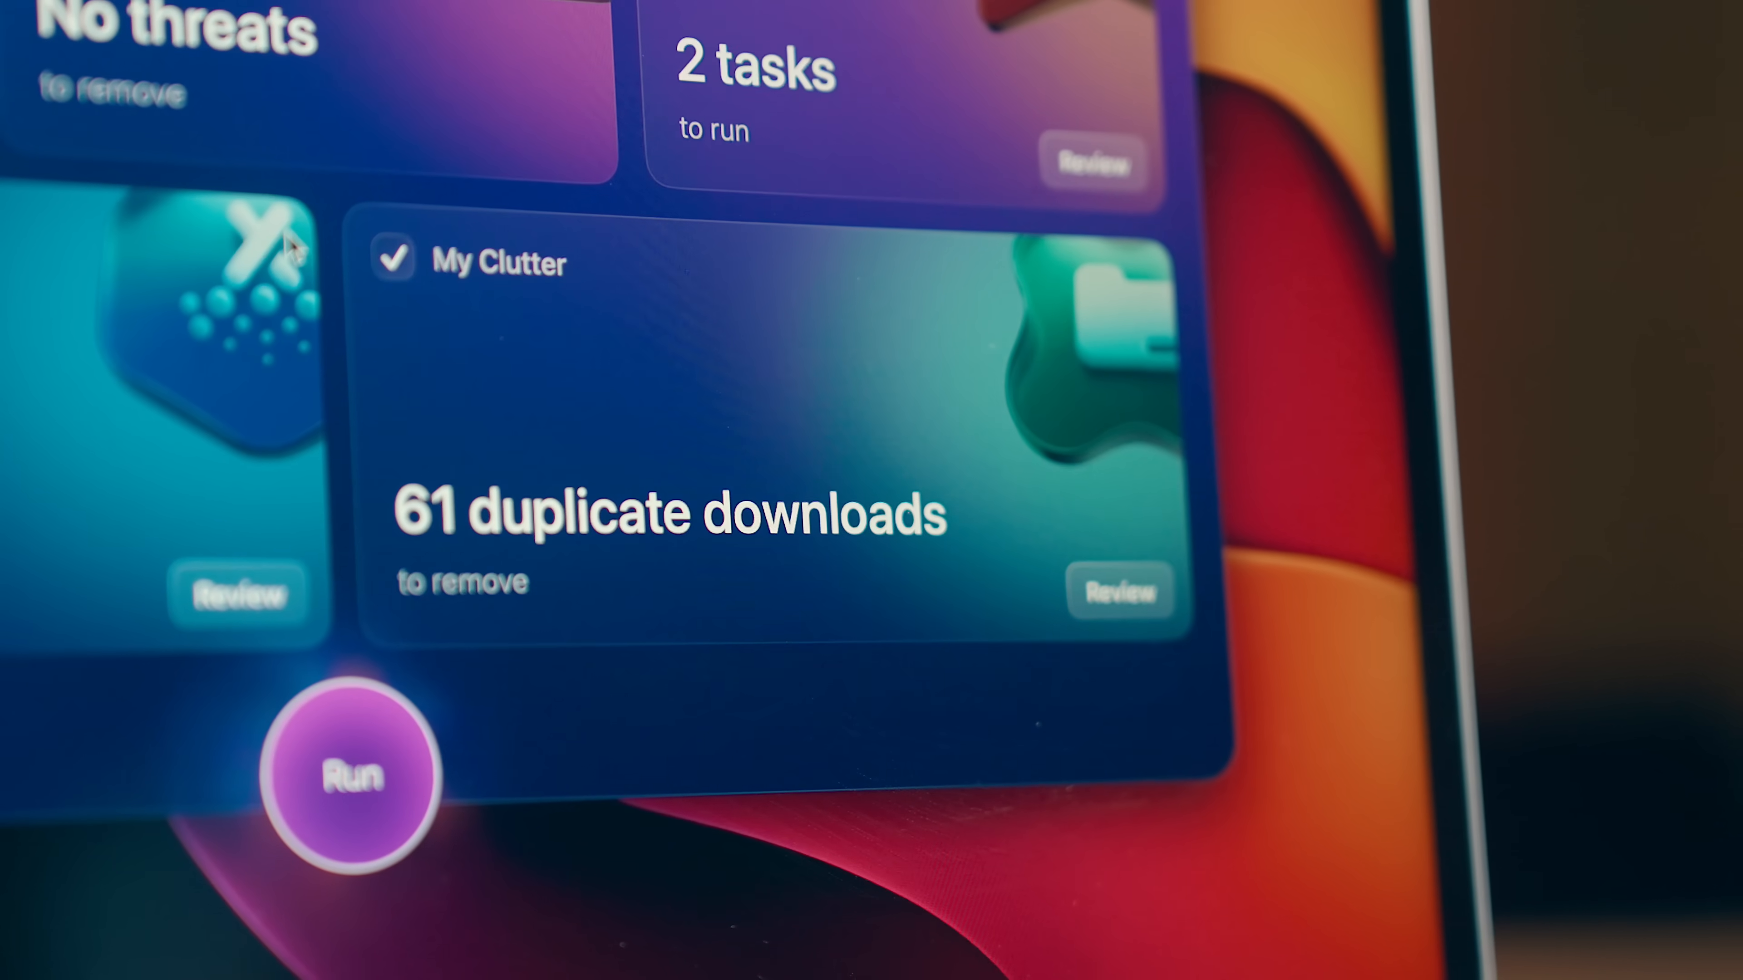
{"action": "left_click", "coordinate": [1120, 590]}
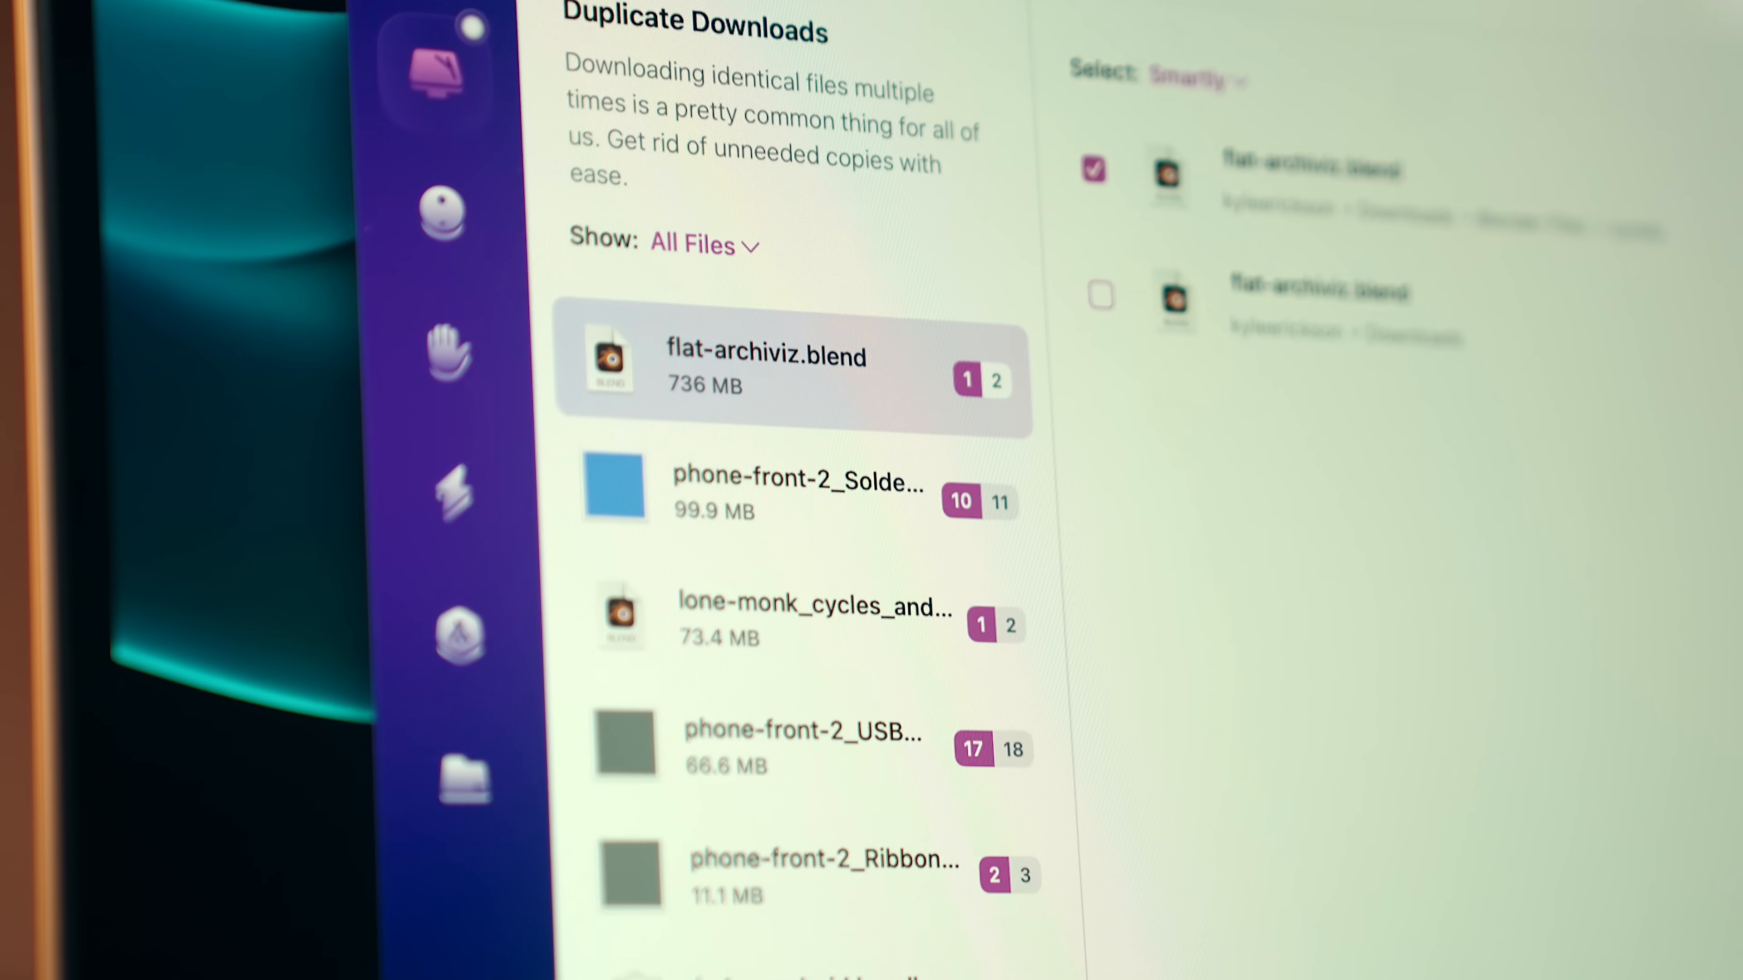
- Return to the task overview and show Cleanup's 6.3 GB of system junk
{"action": "left_click", "coordinate": [511, 210]}
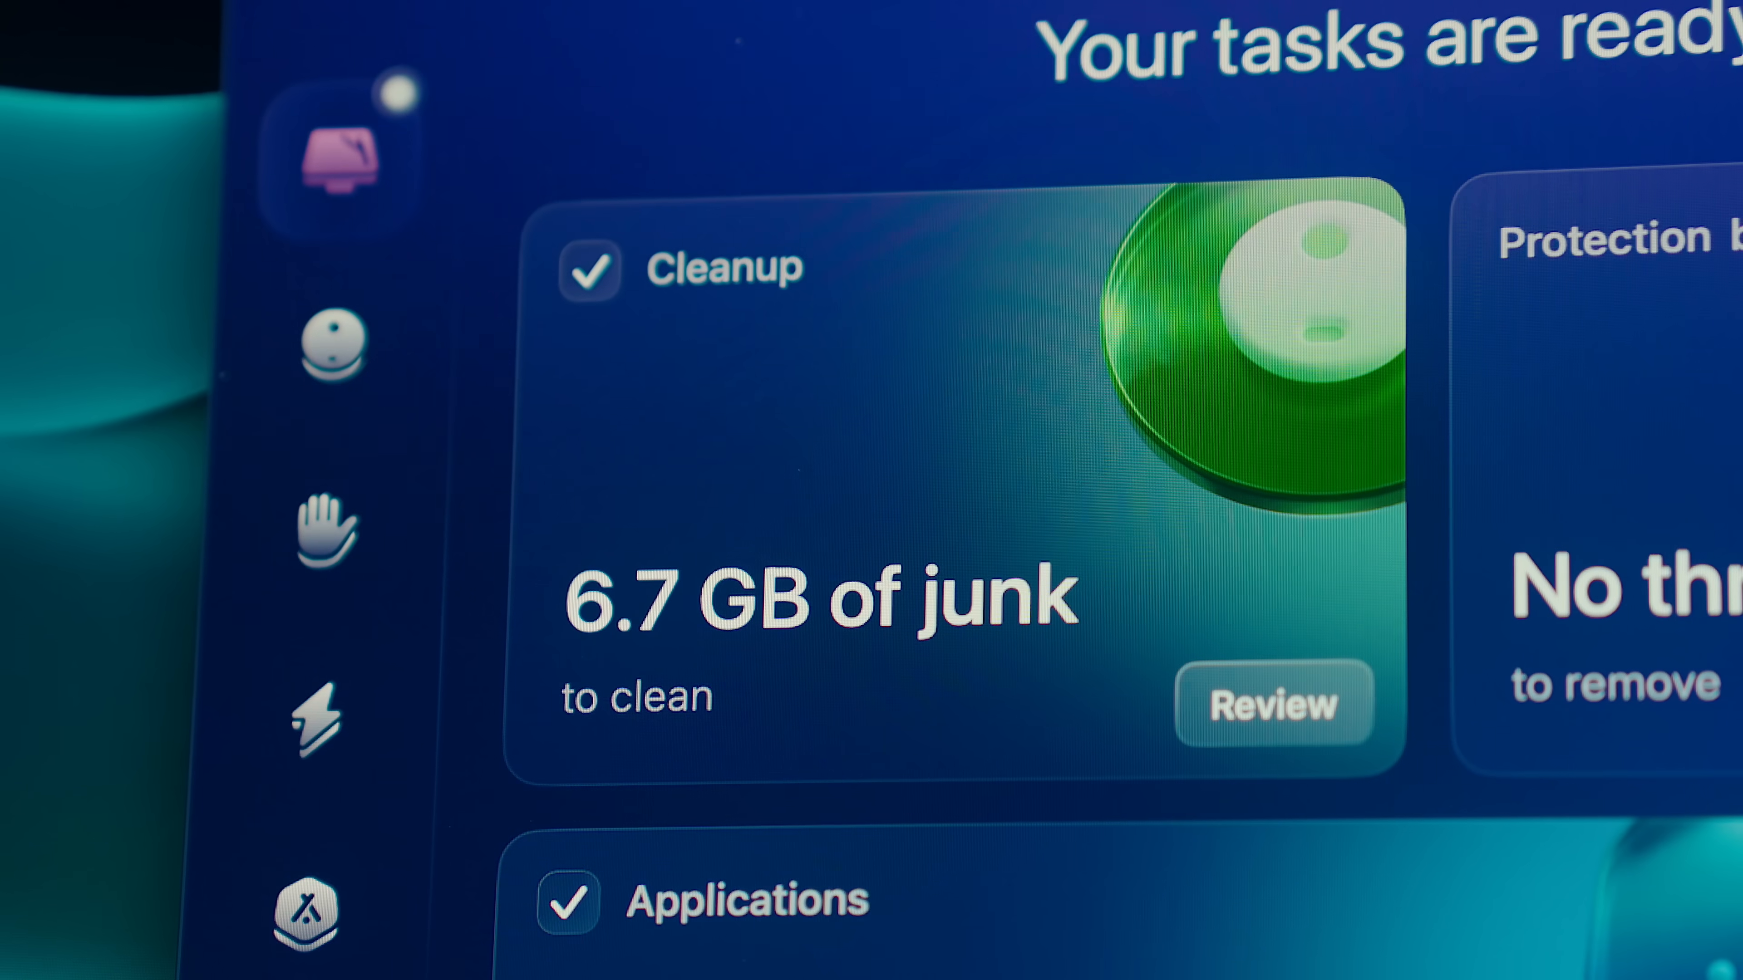
{"action": "scroll", "scroll_direction": "down", "scroll_amount": 3}
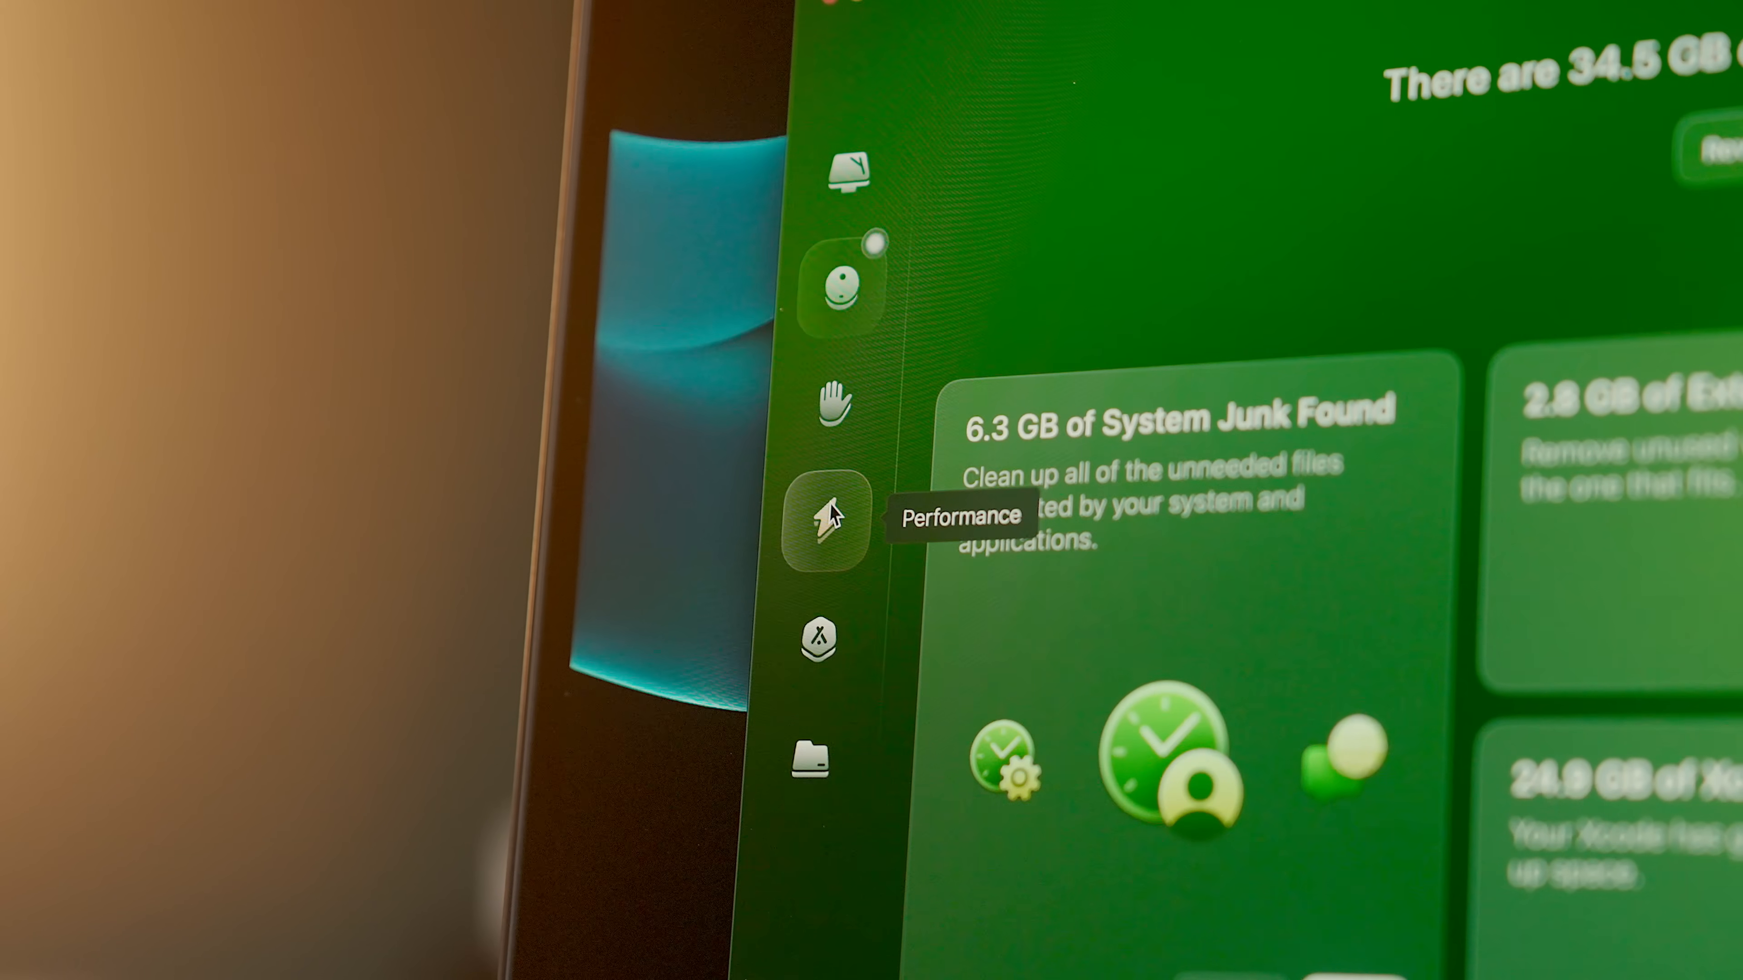
- Start scans in the Performance maintenance module and then the Applications module
{"action": "left_click", "coordinate": [825, 522]}
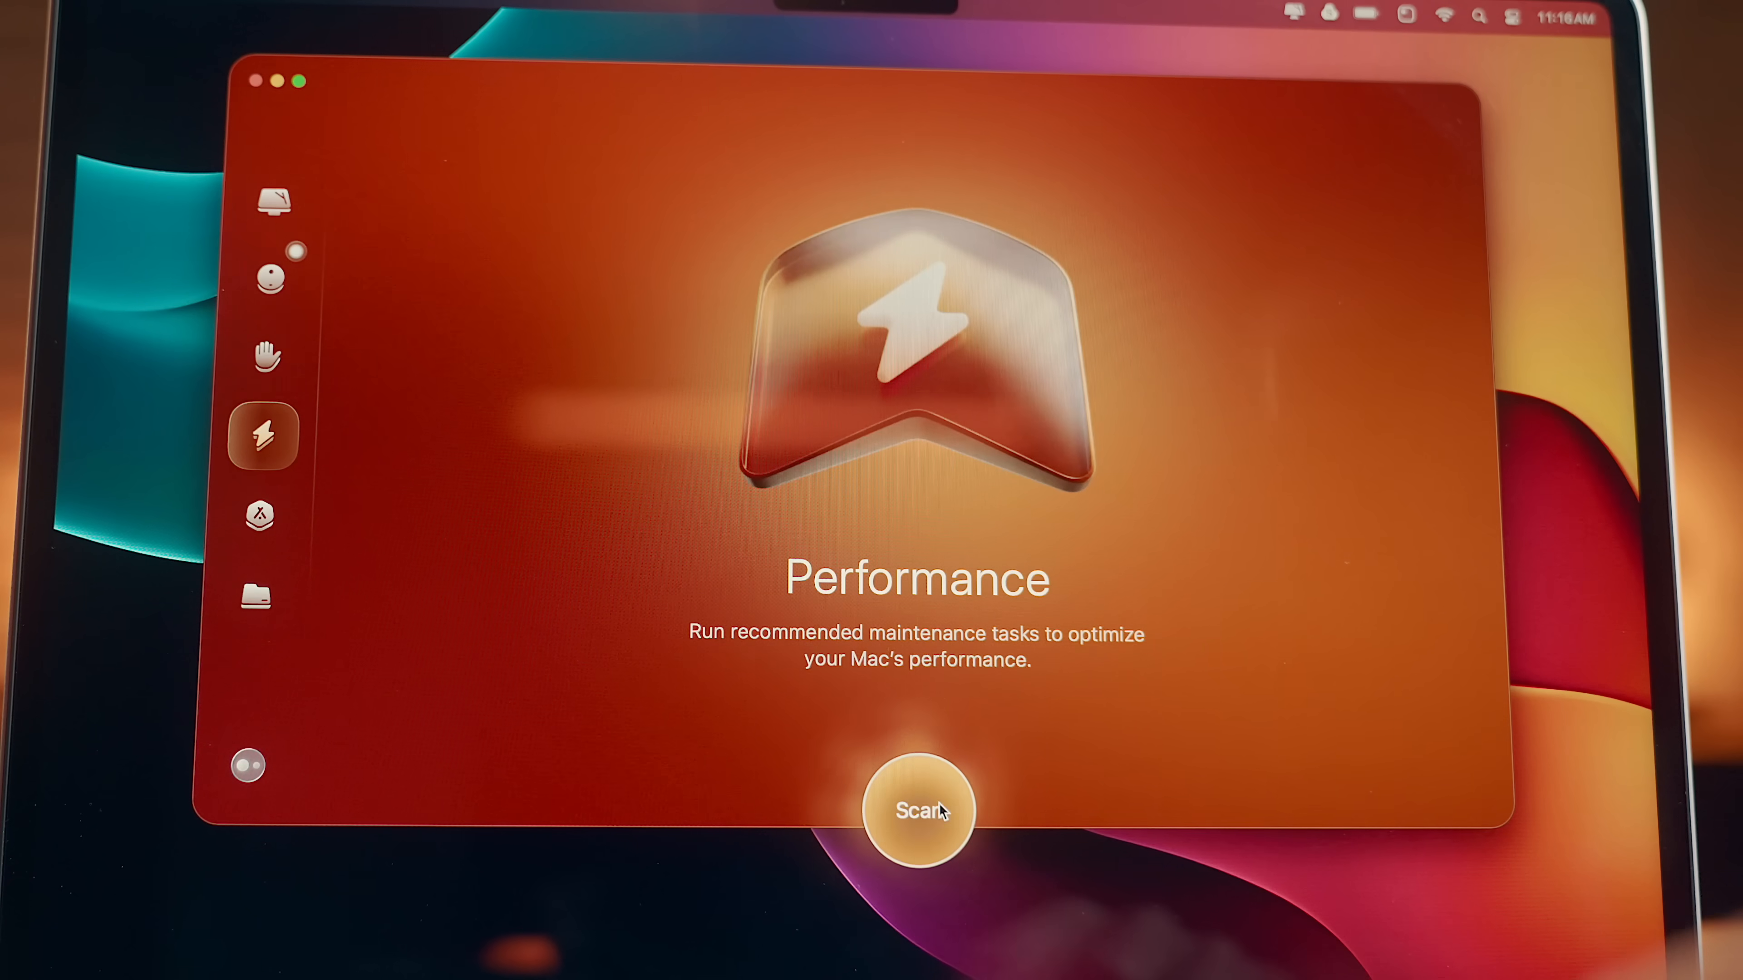
{"action": "left_click", "coordinate": [267, 516]}
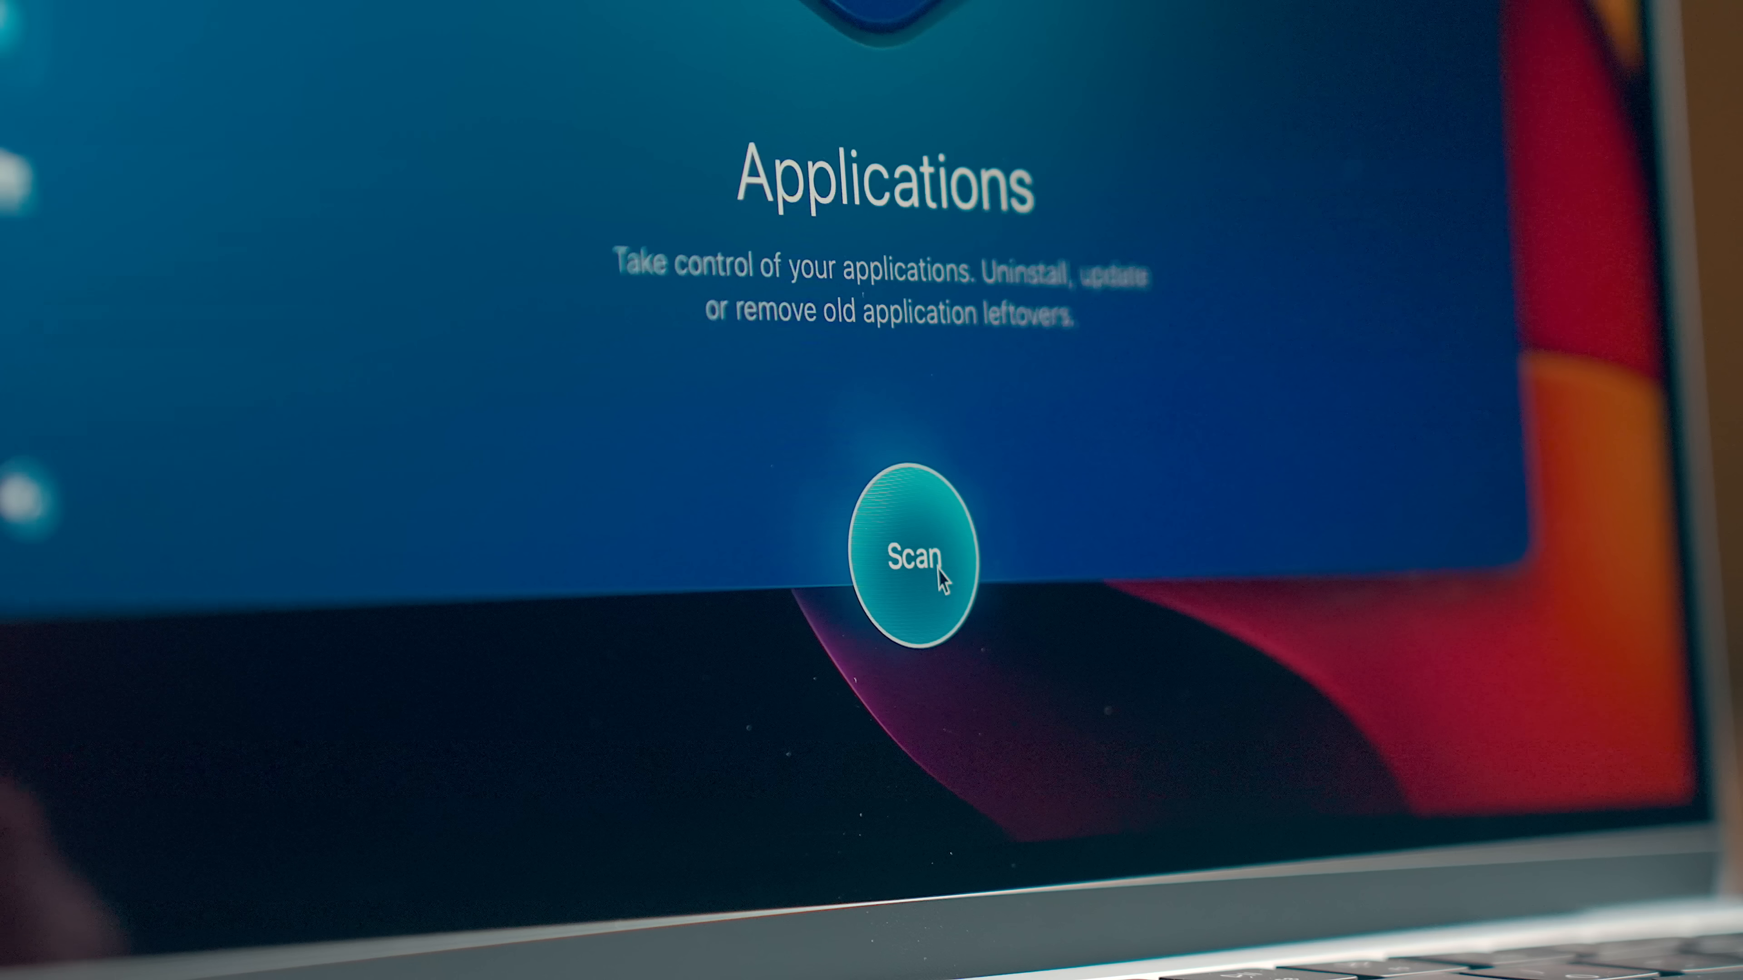
{"action": "left_click", "coordinate": [917, 555]}
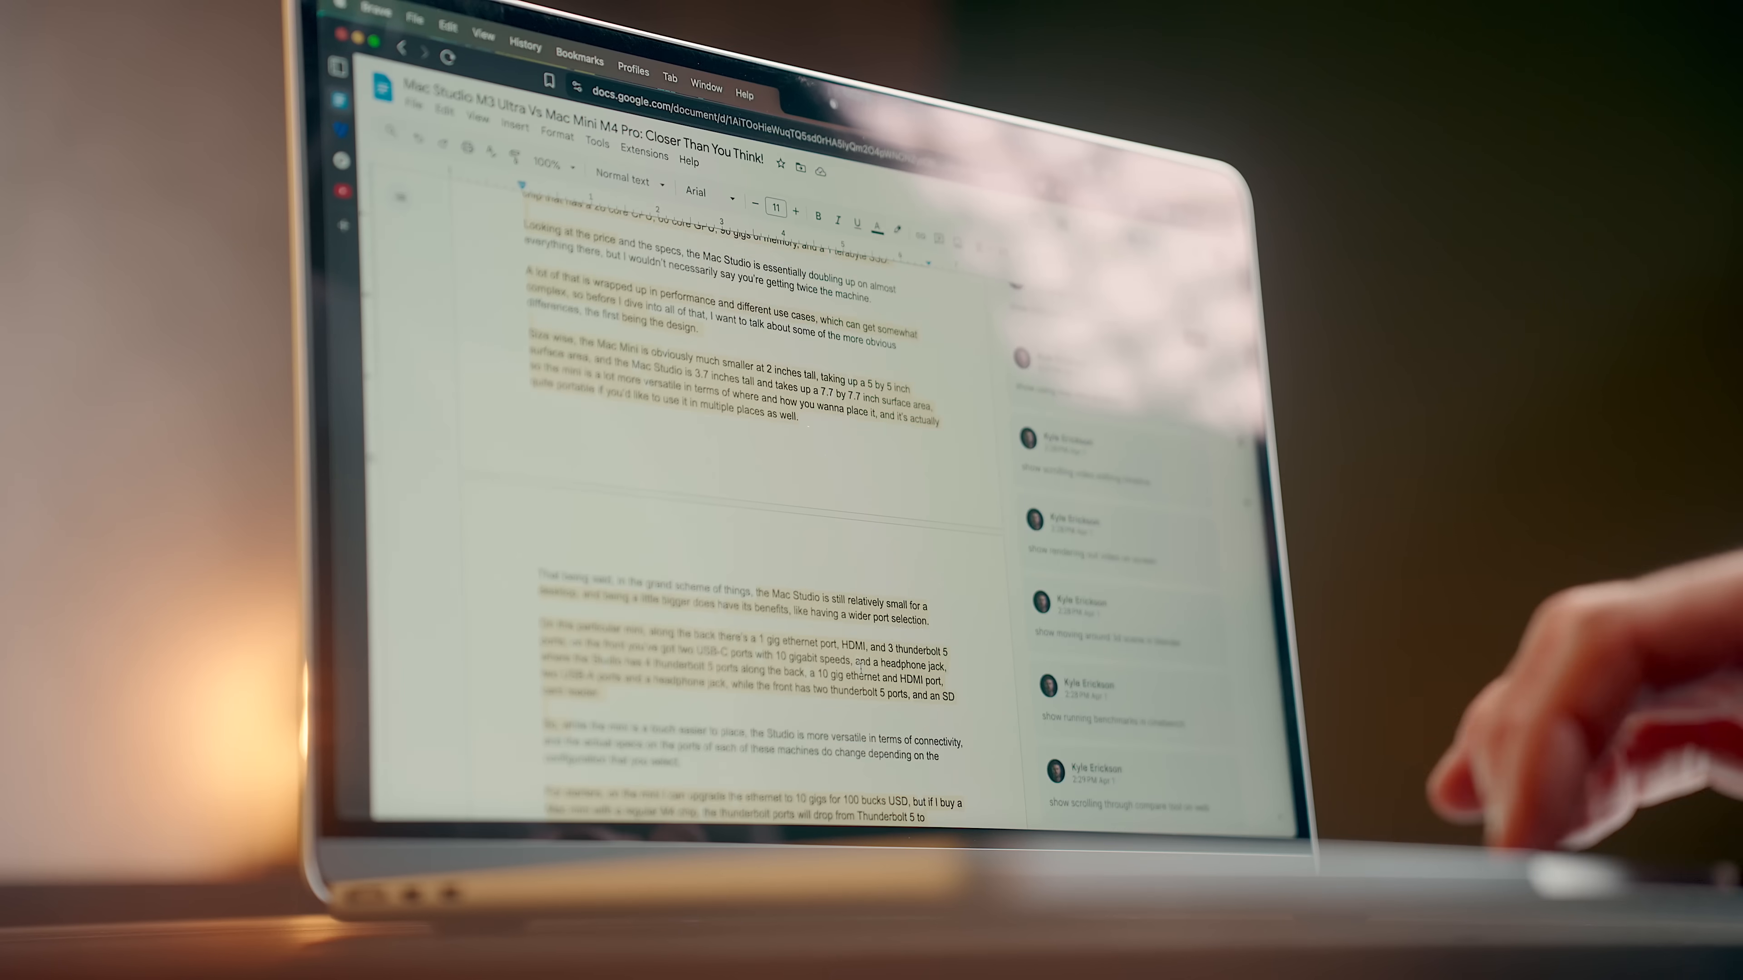
- Scroll the Mac Studio versus Mac Mini script and its reviewer comments into view
{"action": "scroll", "scroll_direction": "down", "scroll_amount": 3}
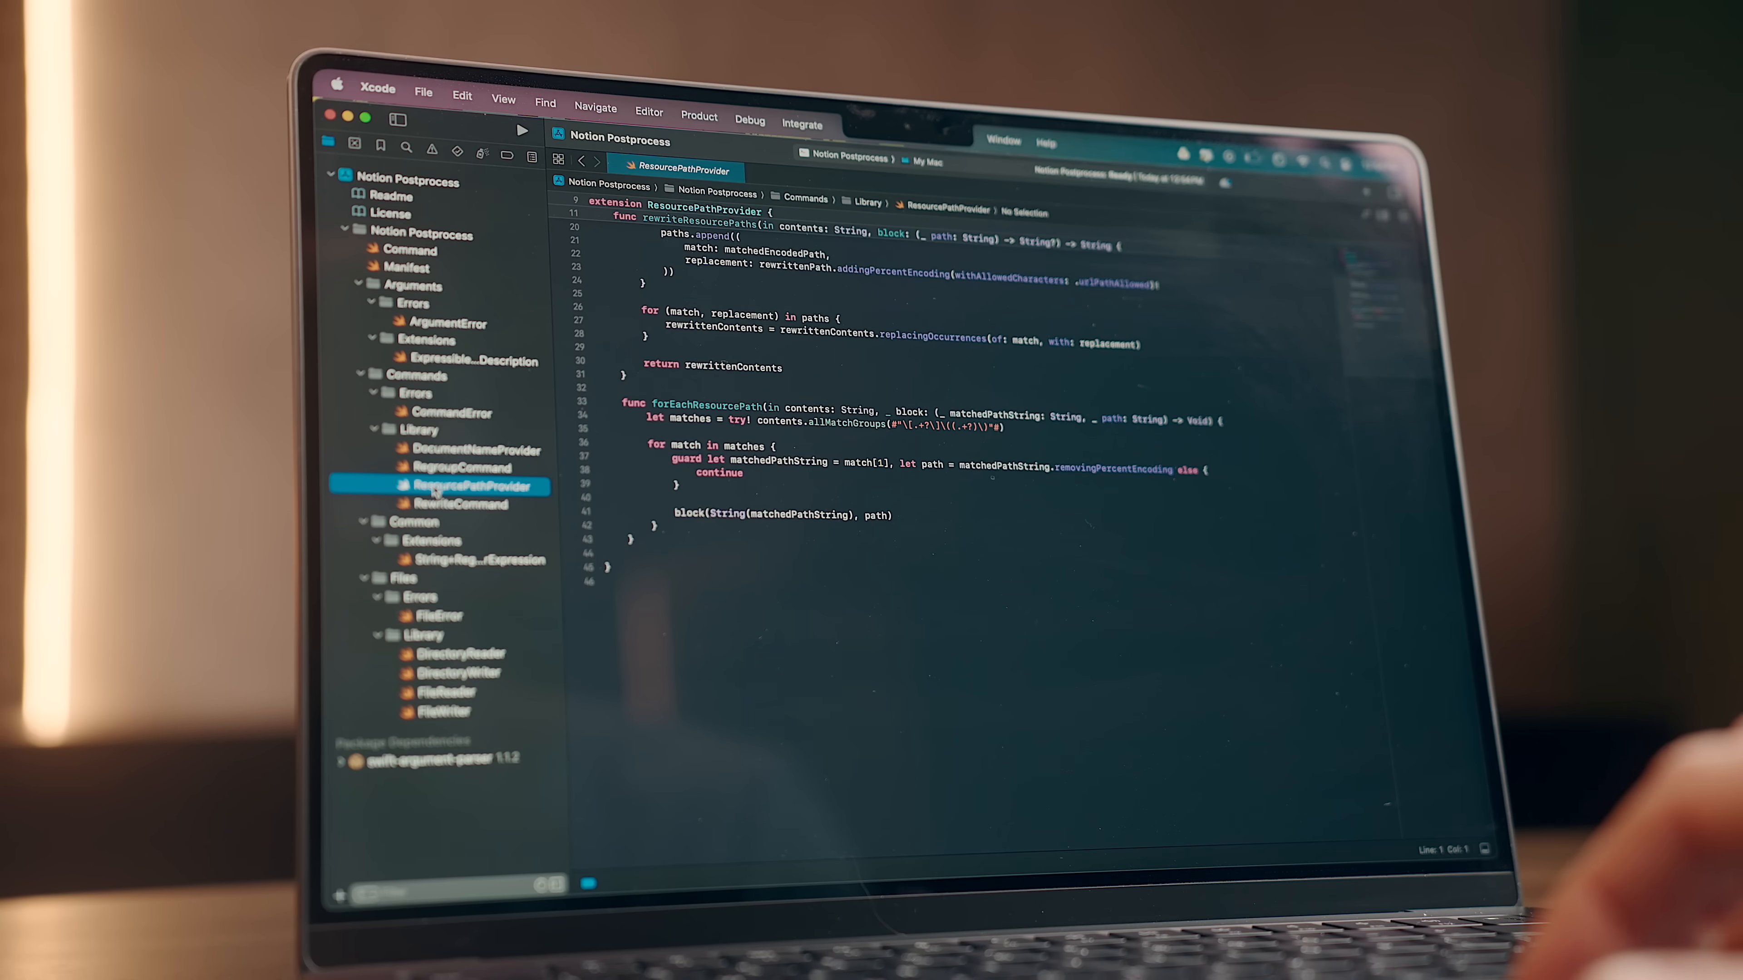
- Show the ResourcePathProvider source file from Commands > Library in the Notion Postprocess project
{"action": "left_click", "coordinate": [472, 446]}
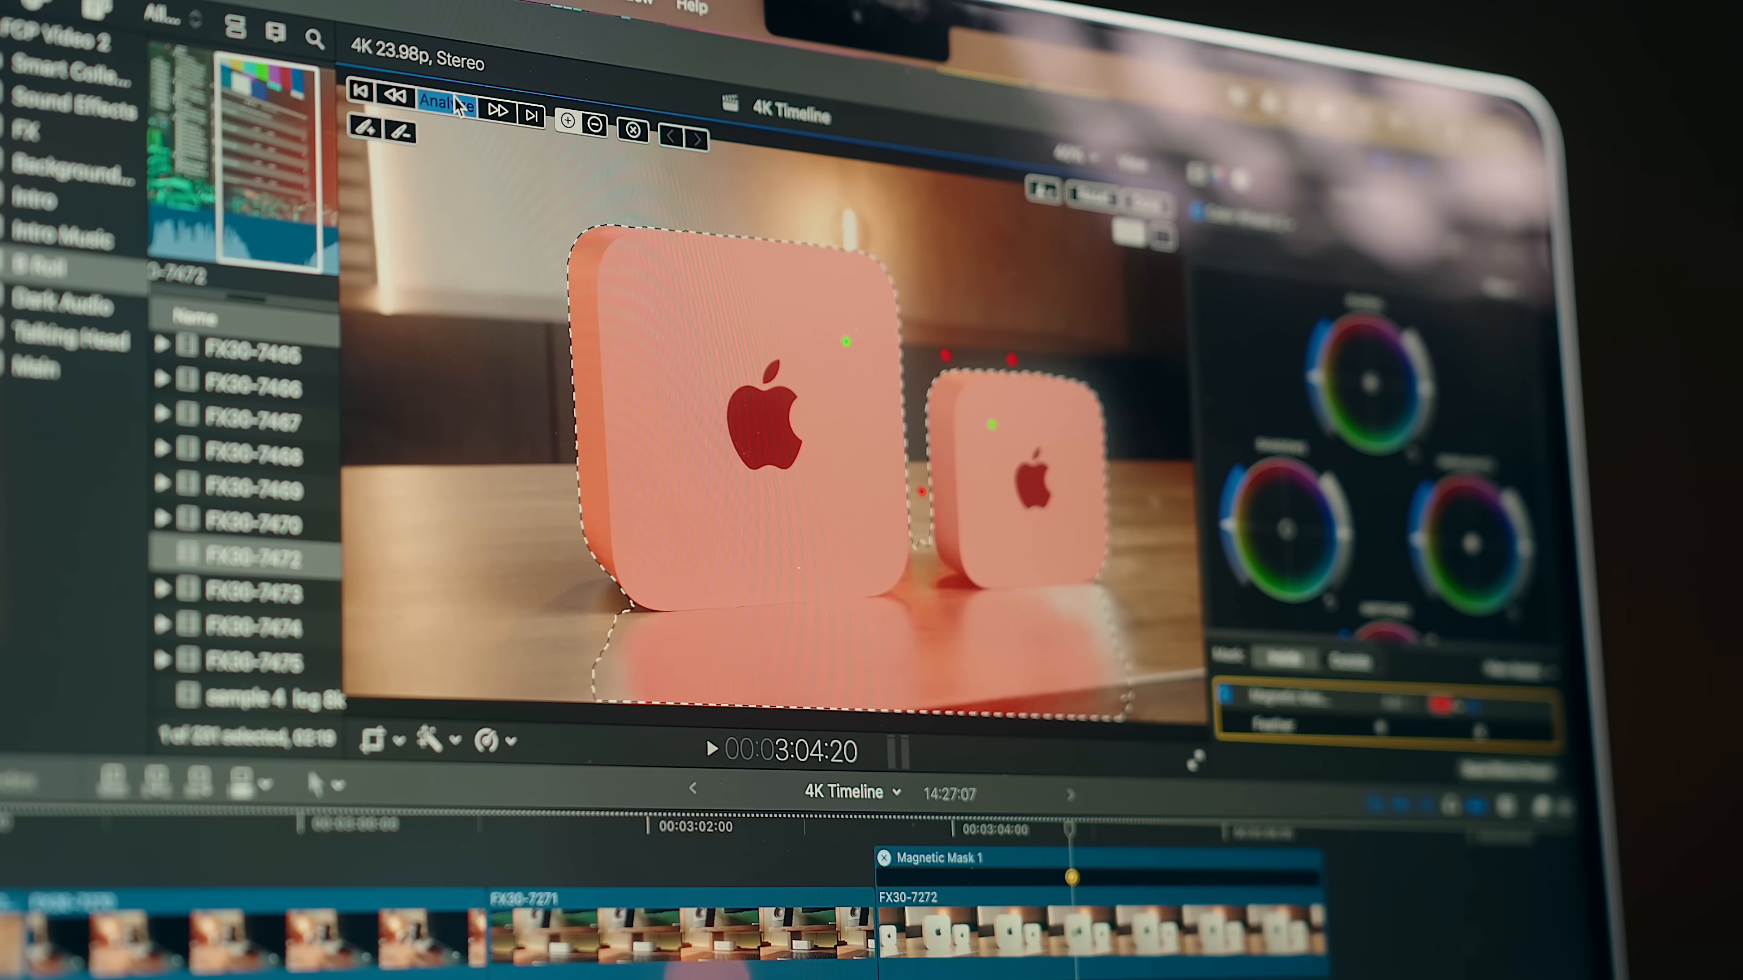
- Analyze the Magnetic Mask isolating the two Mac minis across clip FX30-7272
{"action": "left_click", "coordinate": [447, 105]}
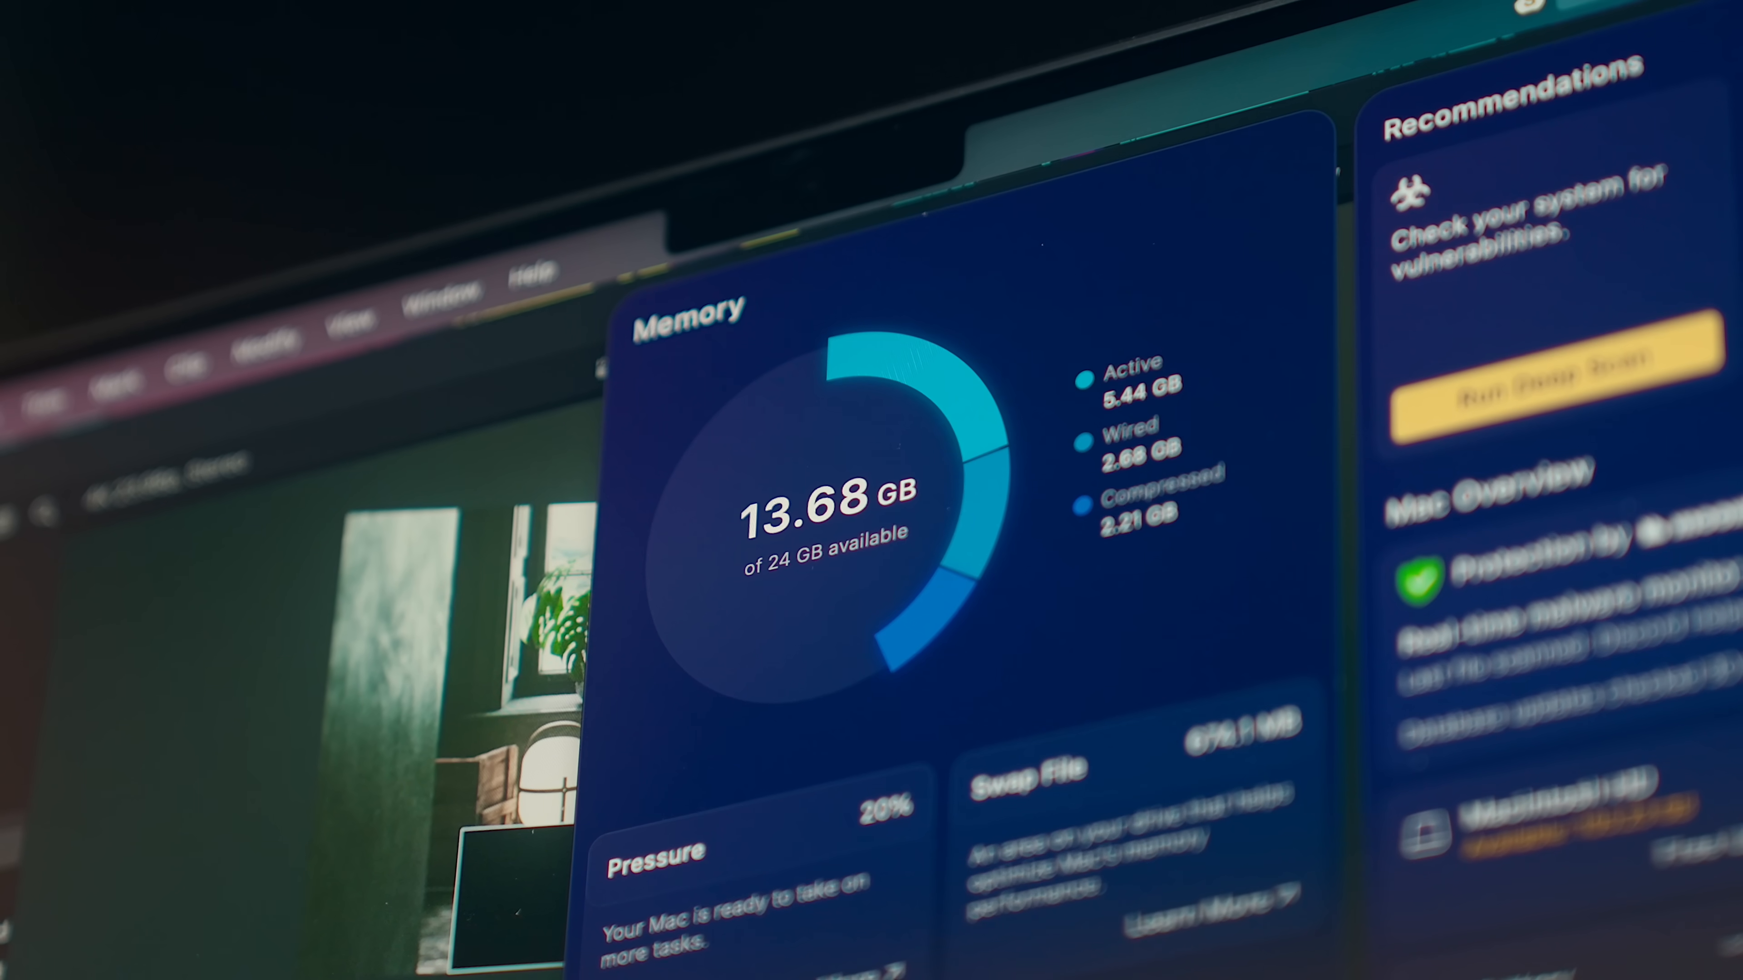
- Scroll the memory overview showing 13.68 GB of 24 GB available
{"action": "scroll", "scroll_direction": "down", "scroll_amount": 3}
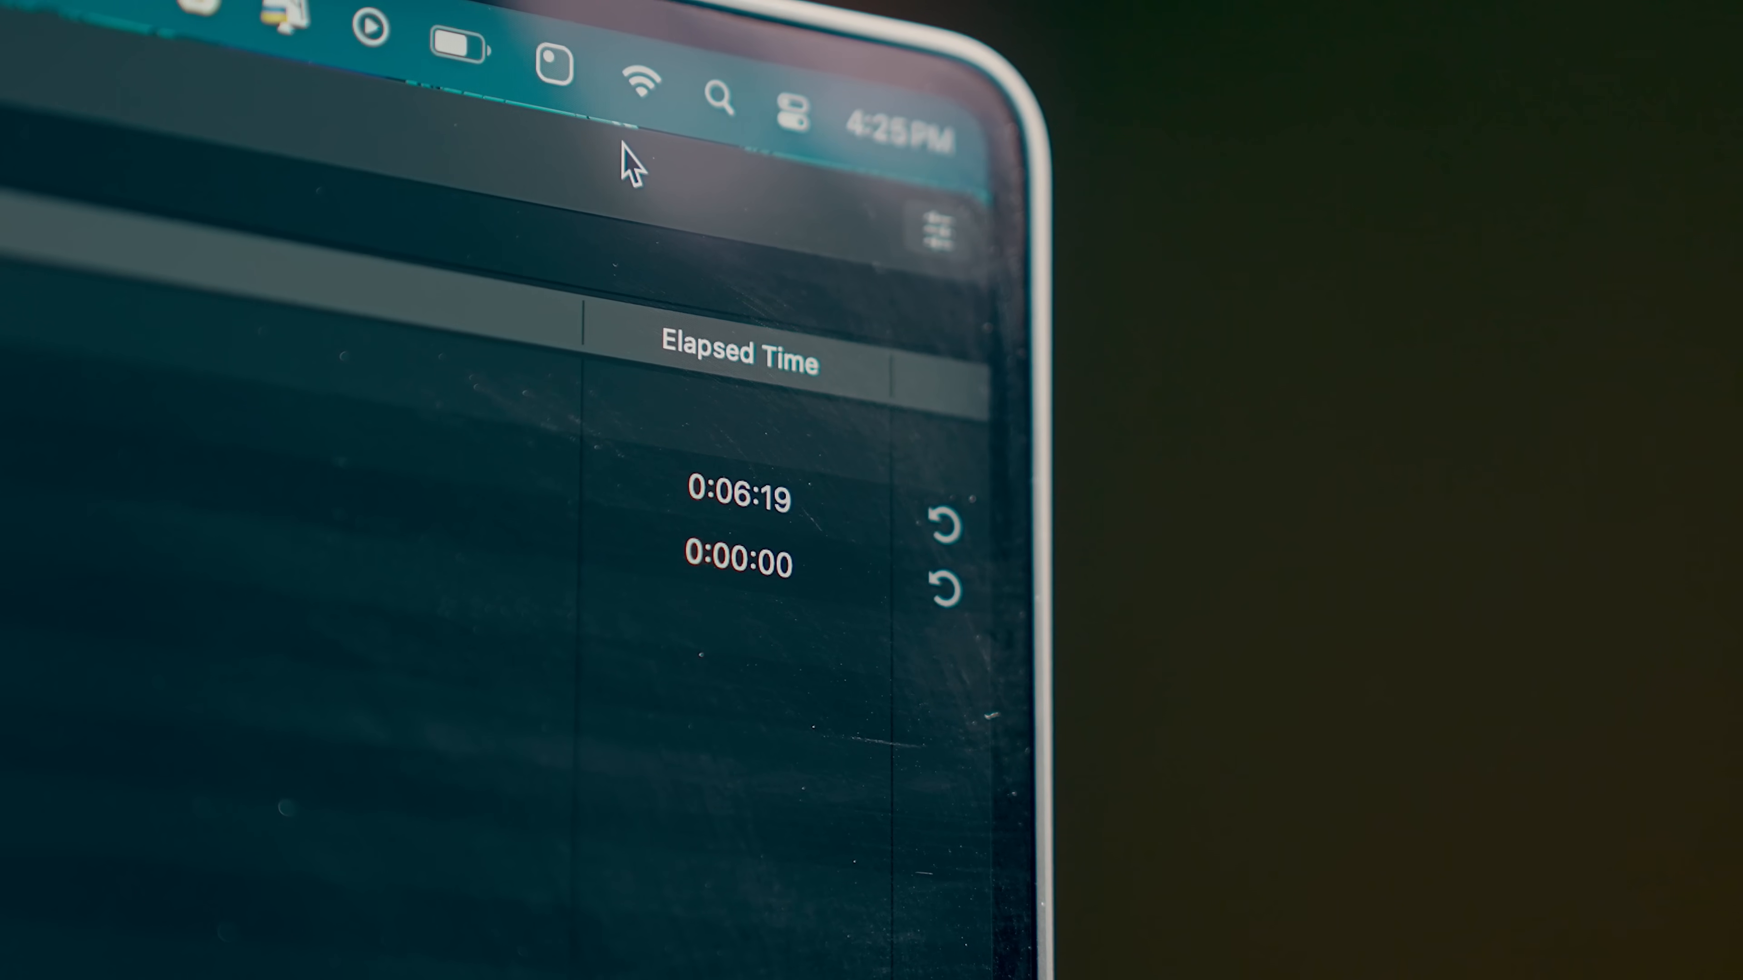
- Reset the second timer to 0:00:00 beside the 0:06:19 run
{"action": "left_click", "coordinate": [800, 244]}
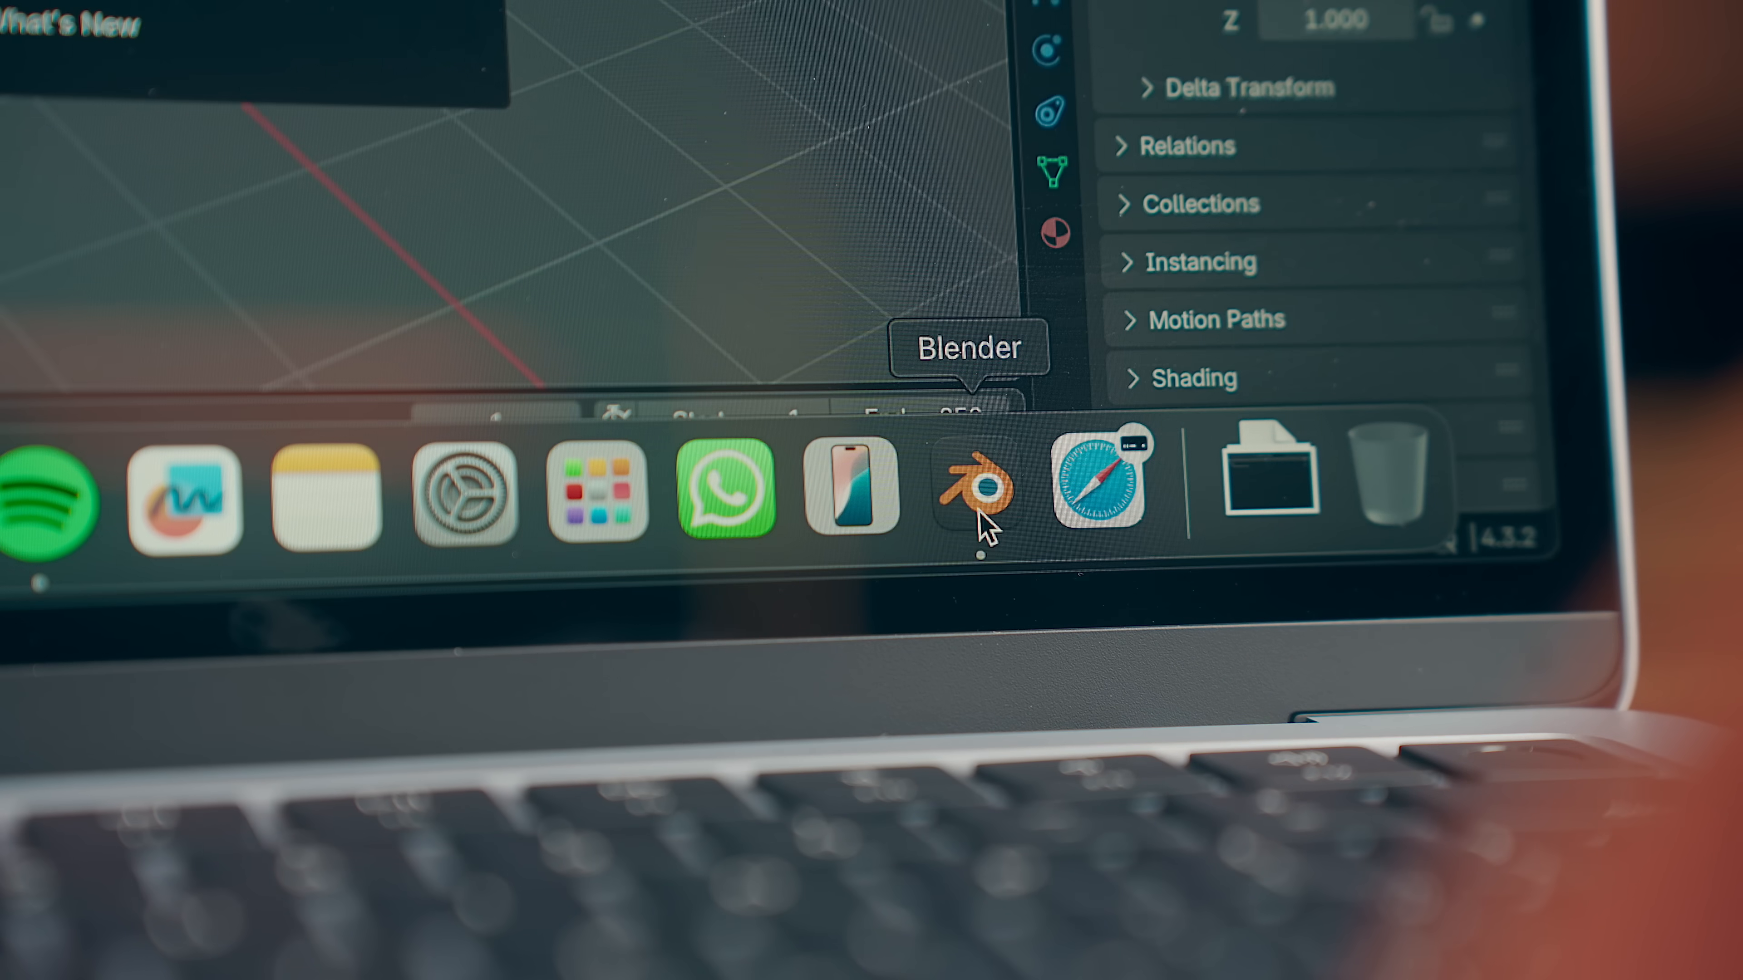
- Launch Blender and load the gold-splash_screen coral reef scene
{"action": "left_click", "coordinate": [978, 489]}
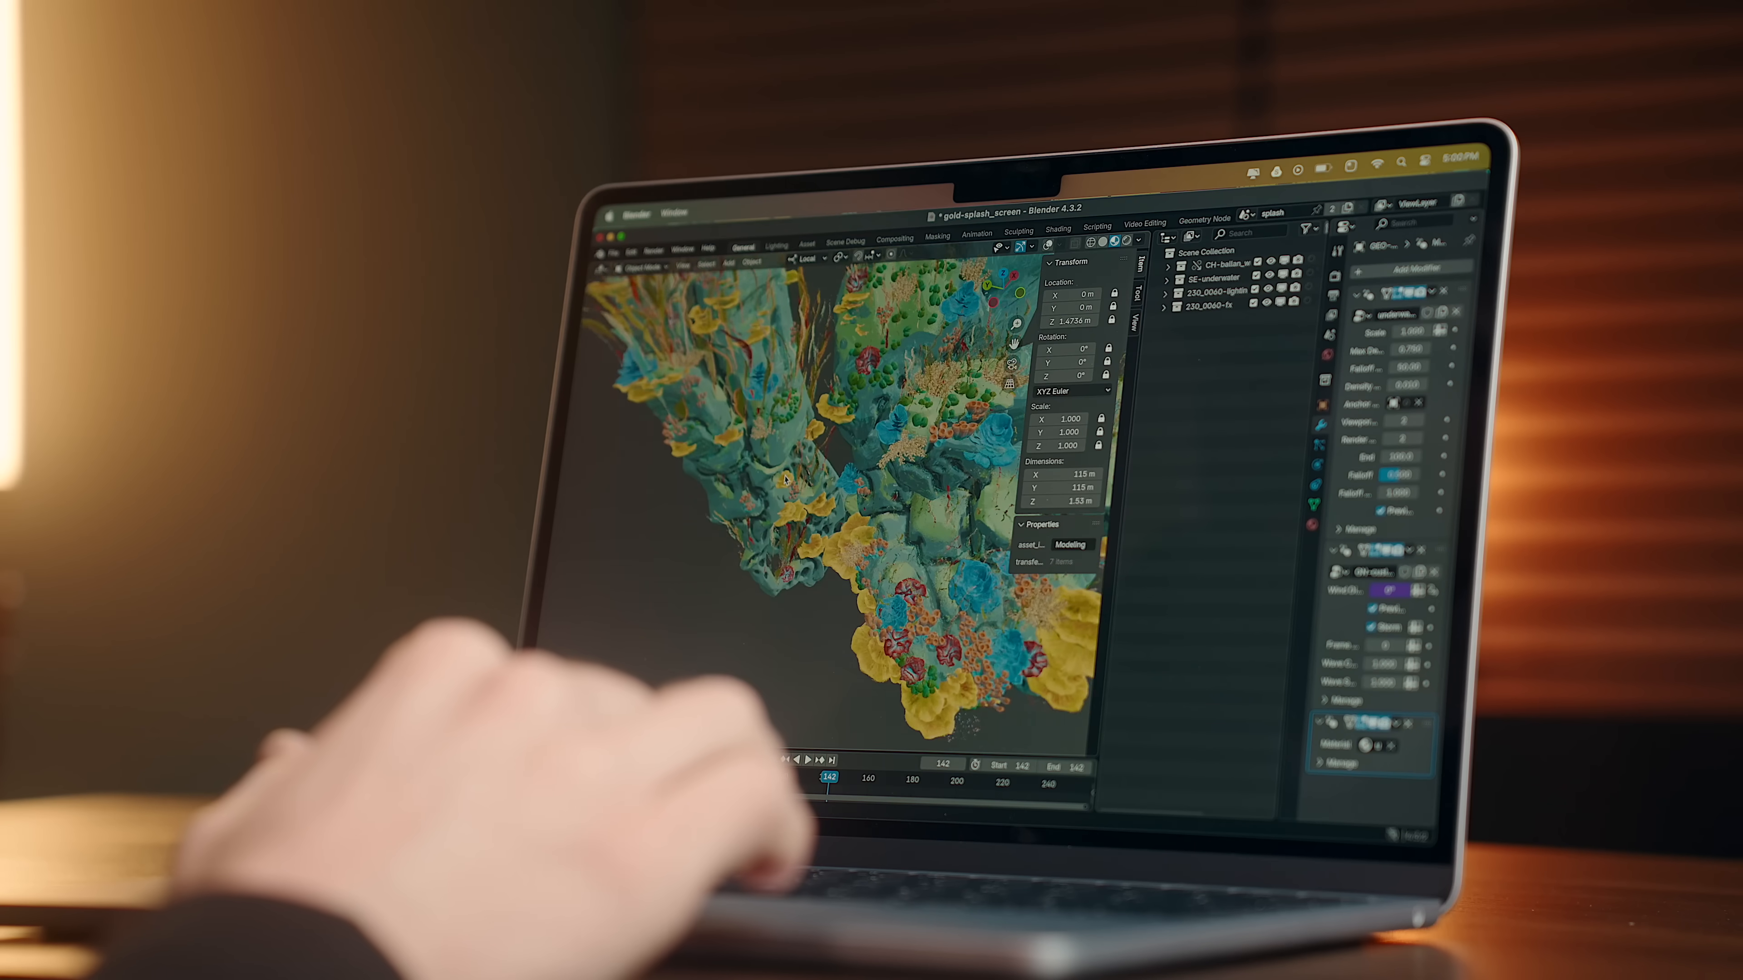